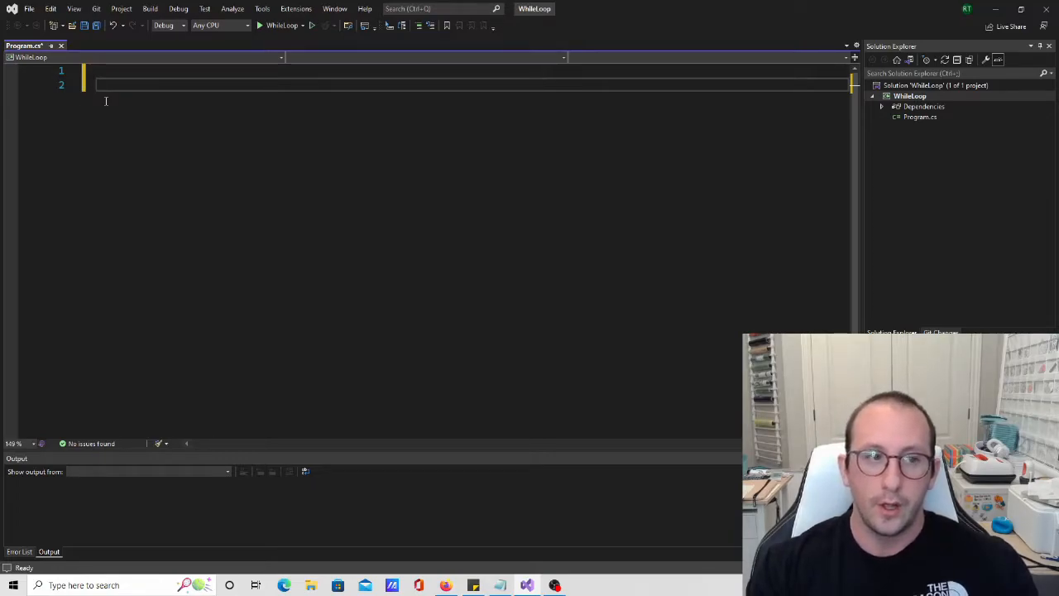
- Add an empty while() loop with braces, with a blank line pushed above it
type("whil")
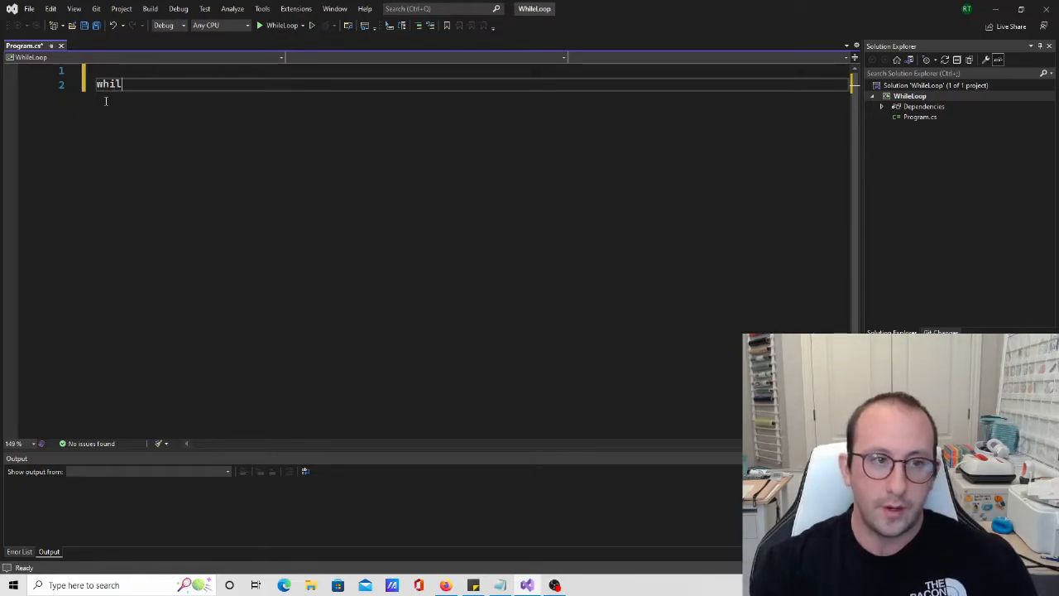
type("e()")
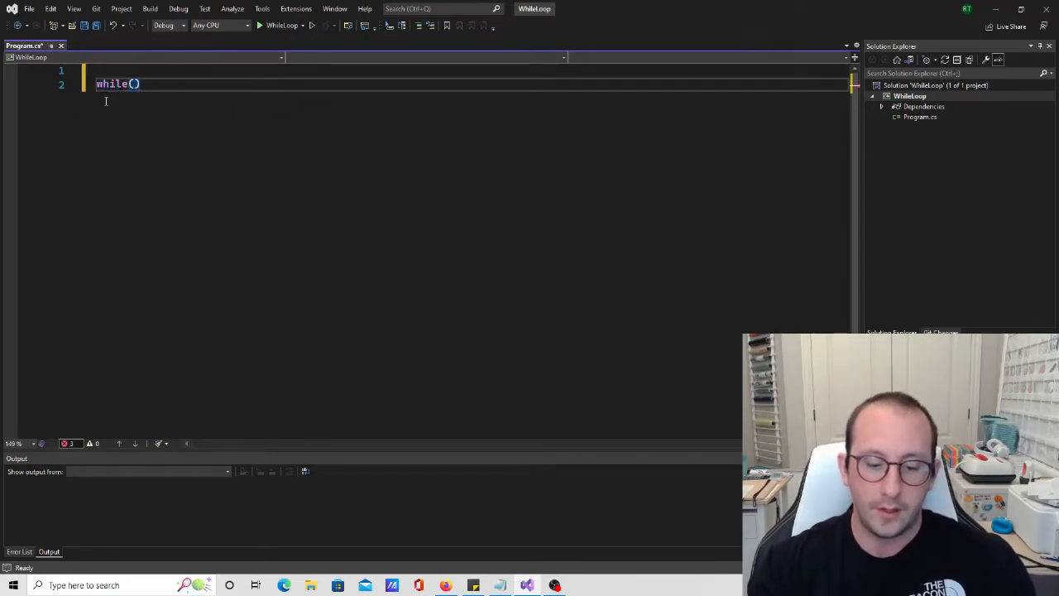
type("{")
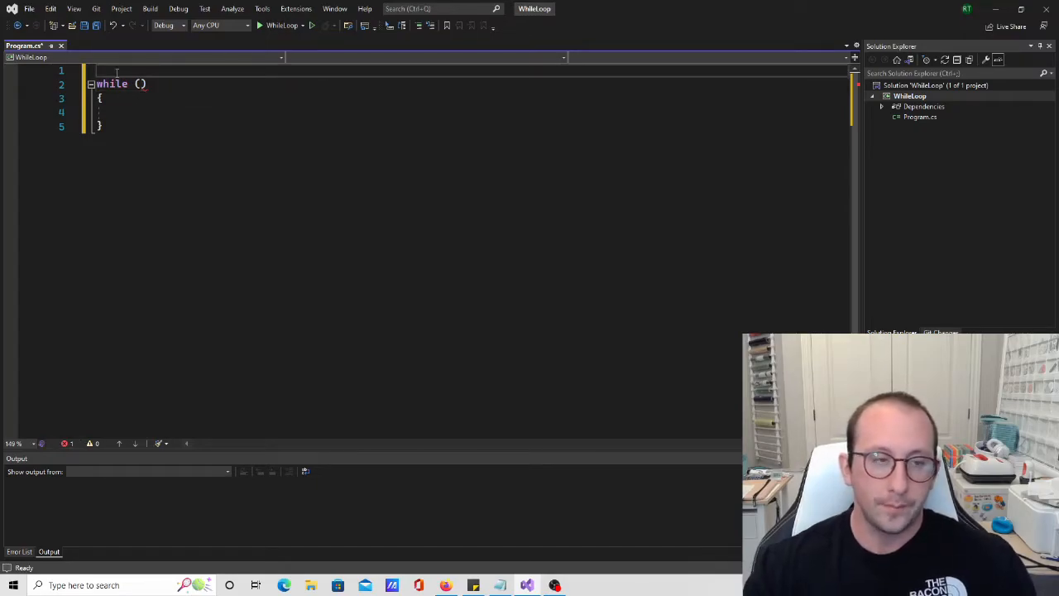
key("Enter")
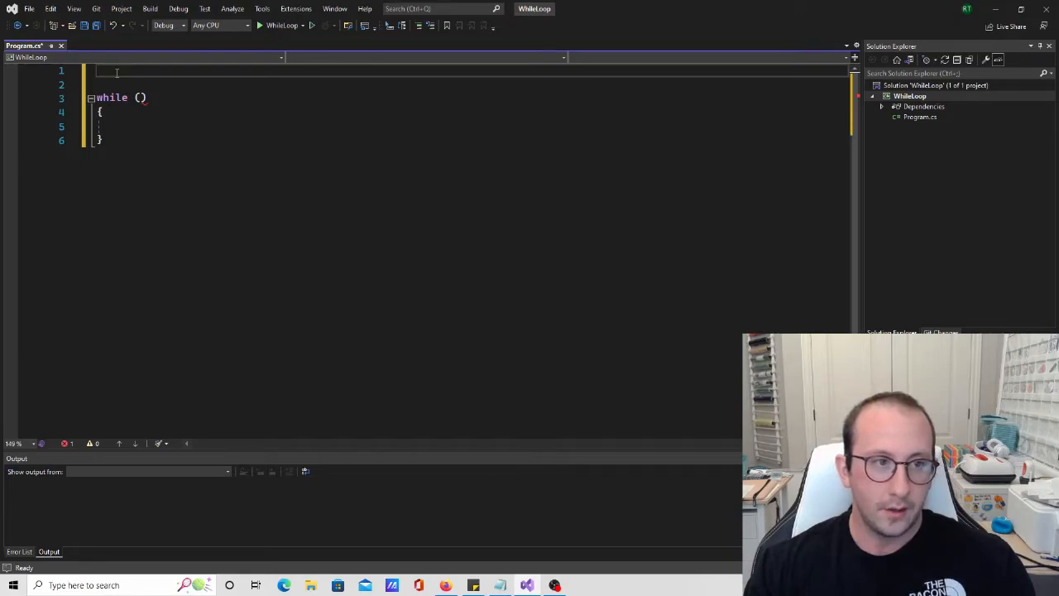
- Declare string strInput = Console.ReadLine(); above the while loop
type("string")
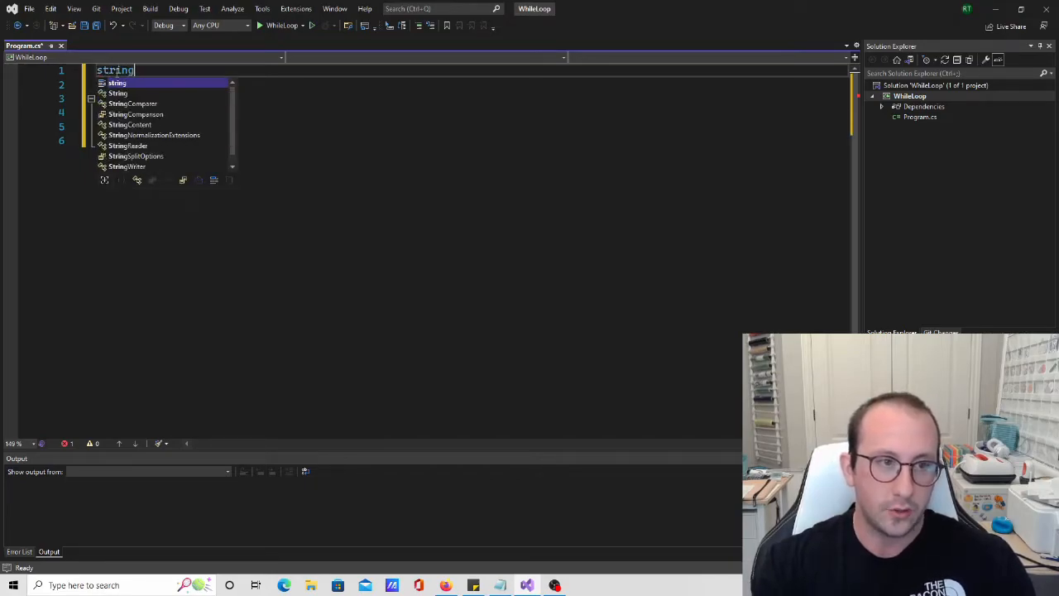
type("in")
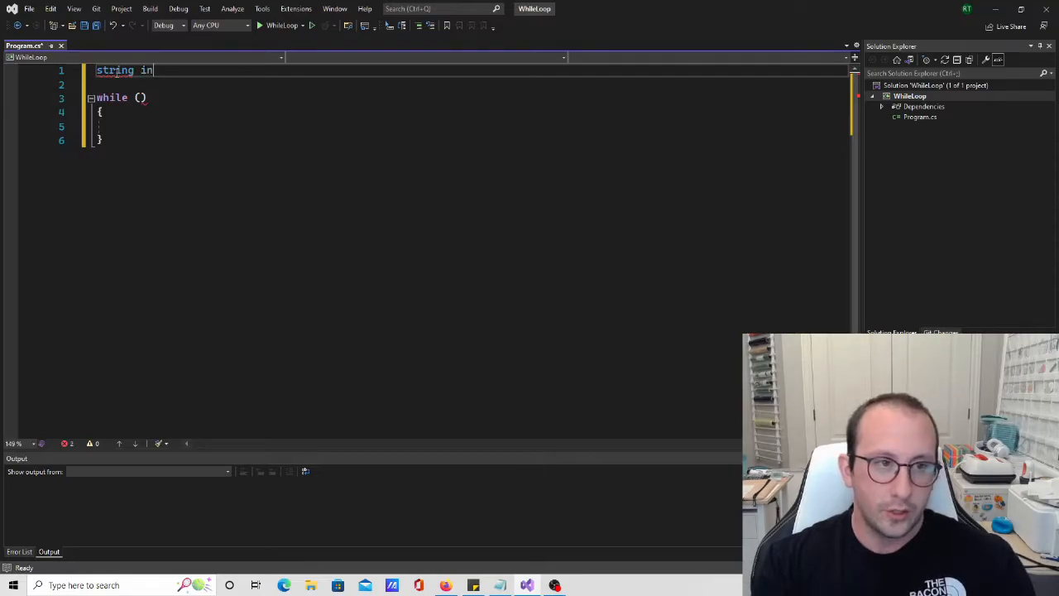
type("S")
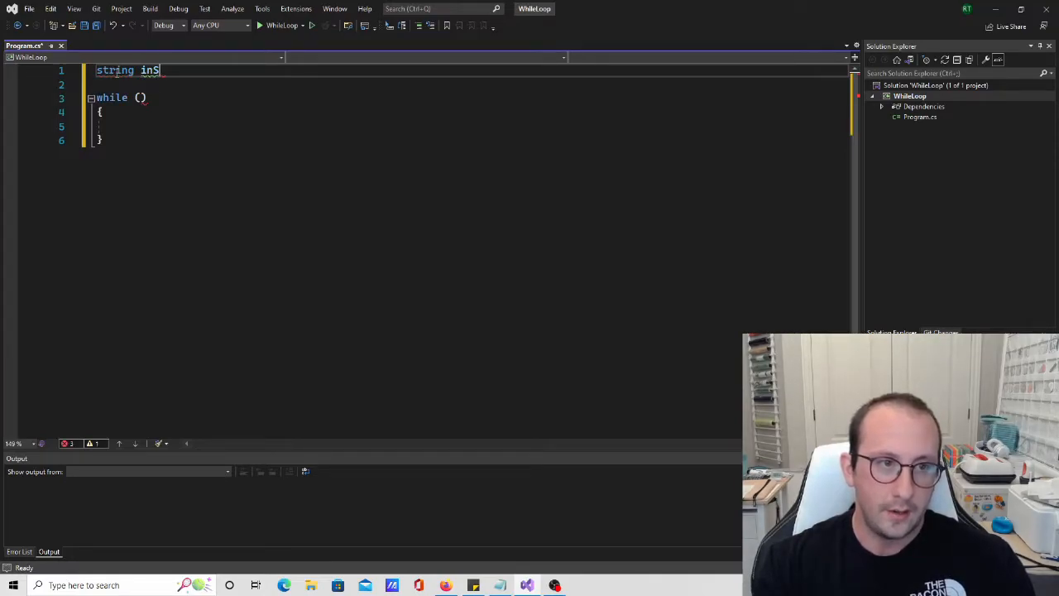
key("Backspace")
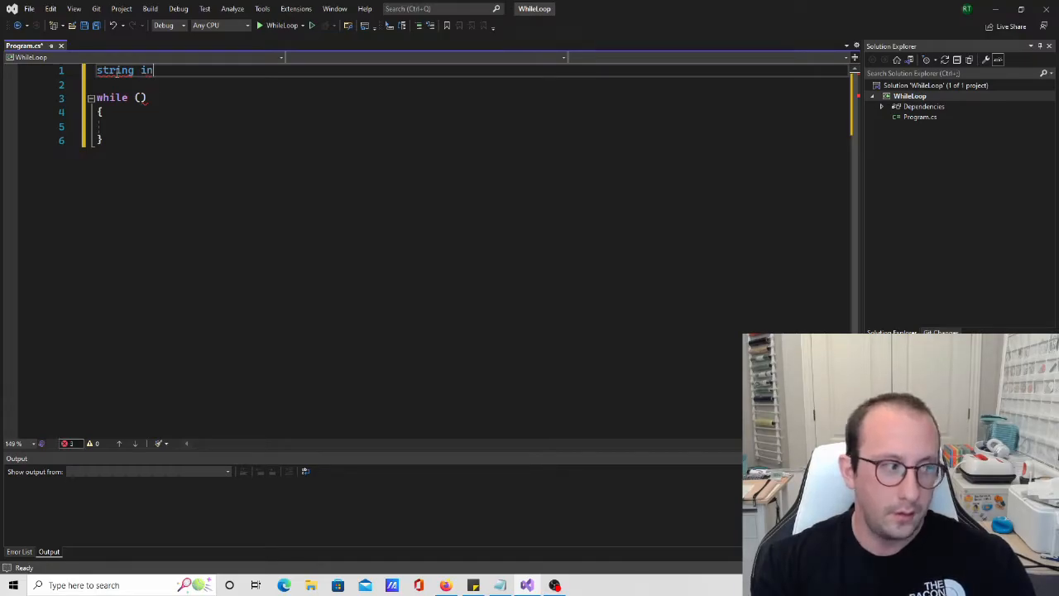
type("strIn")
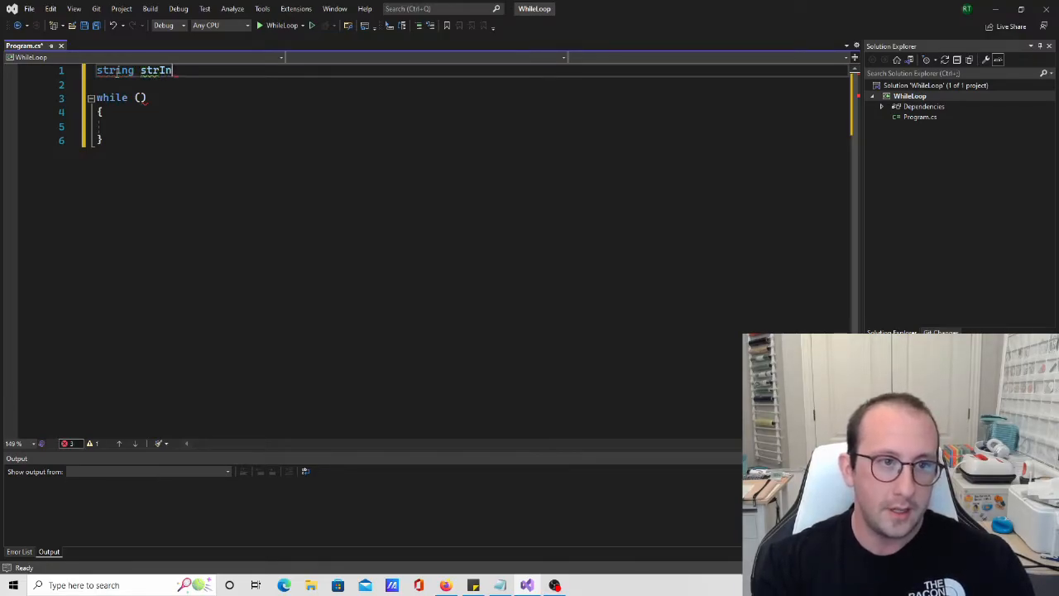
type("put=C")
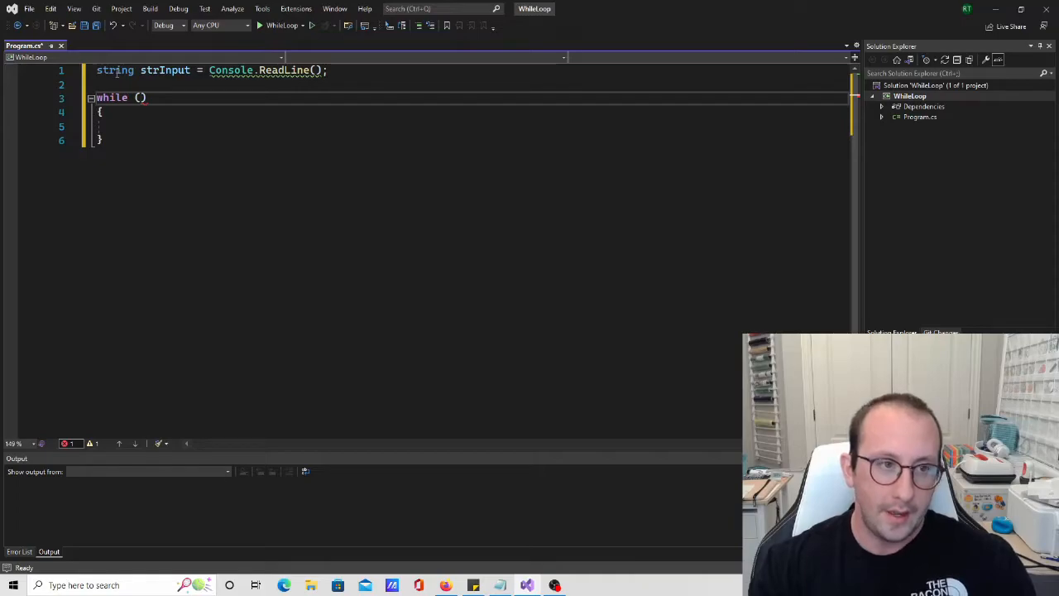
- Give the while loop the condition strInput.ToLower() != "exit"
type("s")
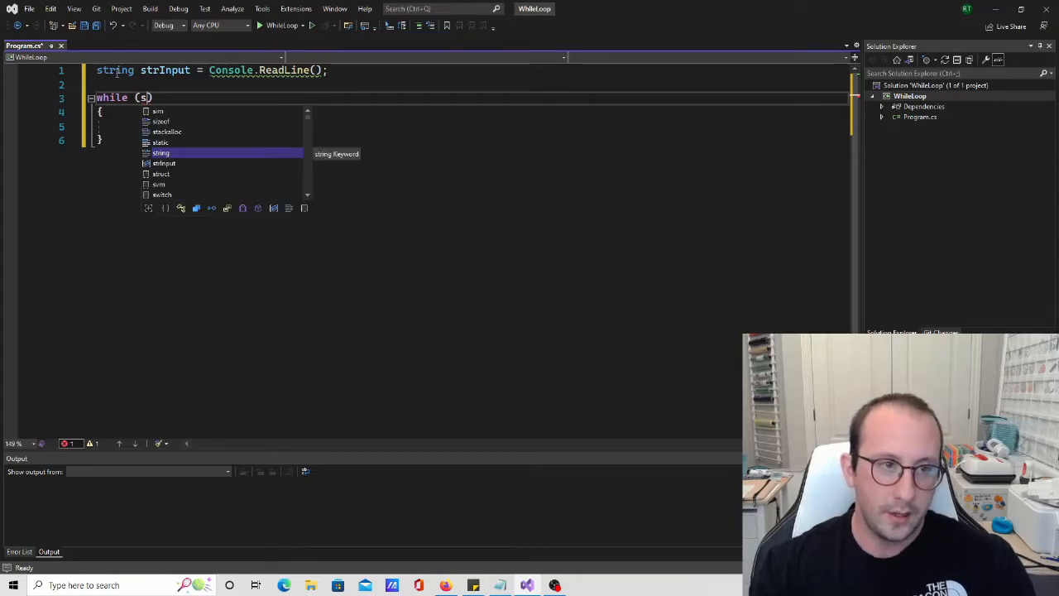
type("trInput")
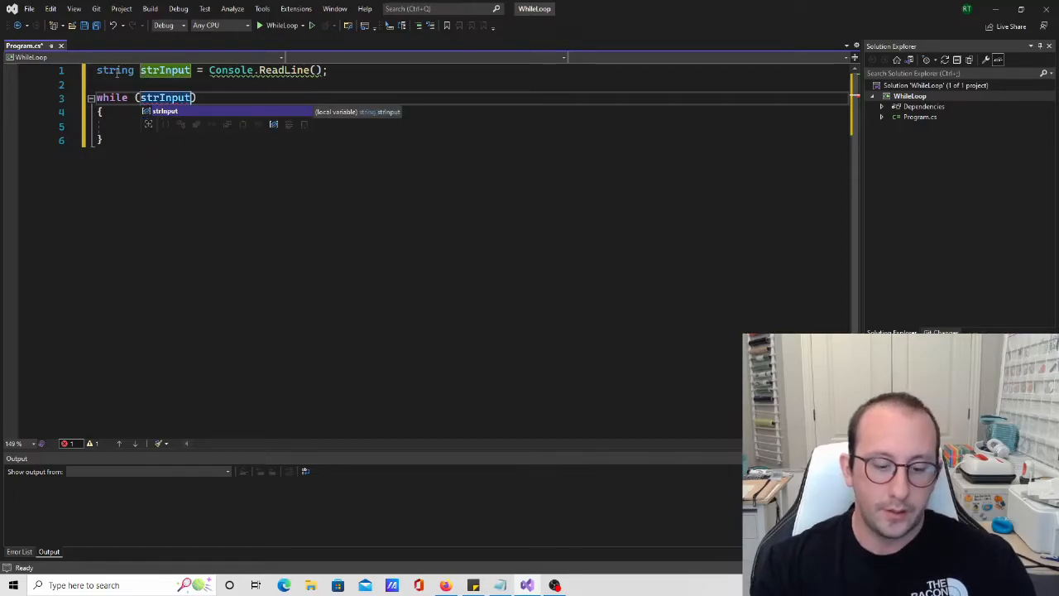
type(".t")
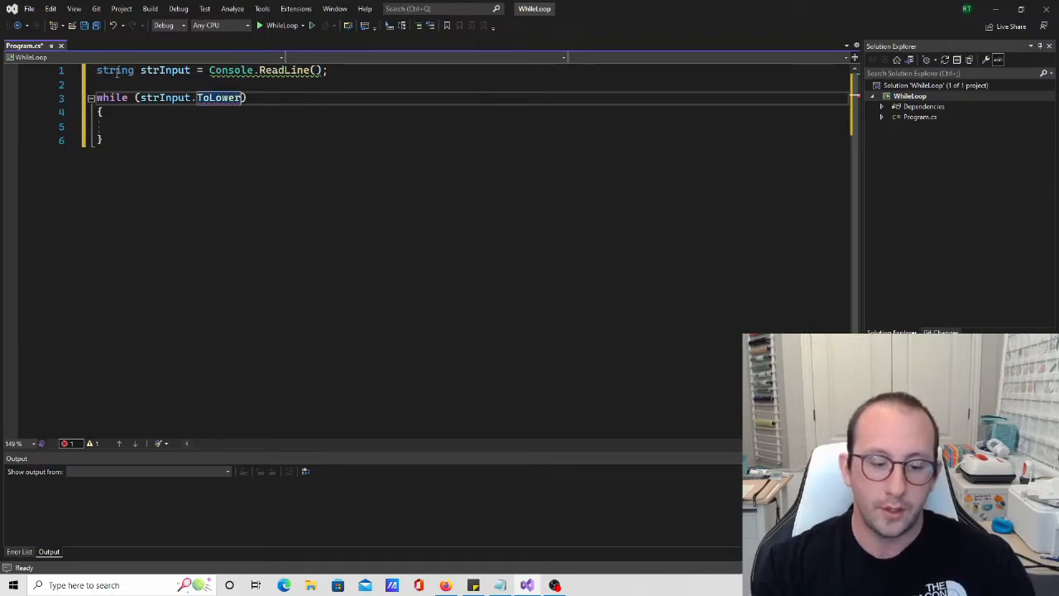
type("()")
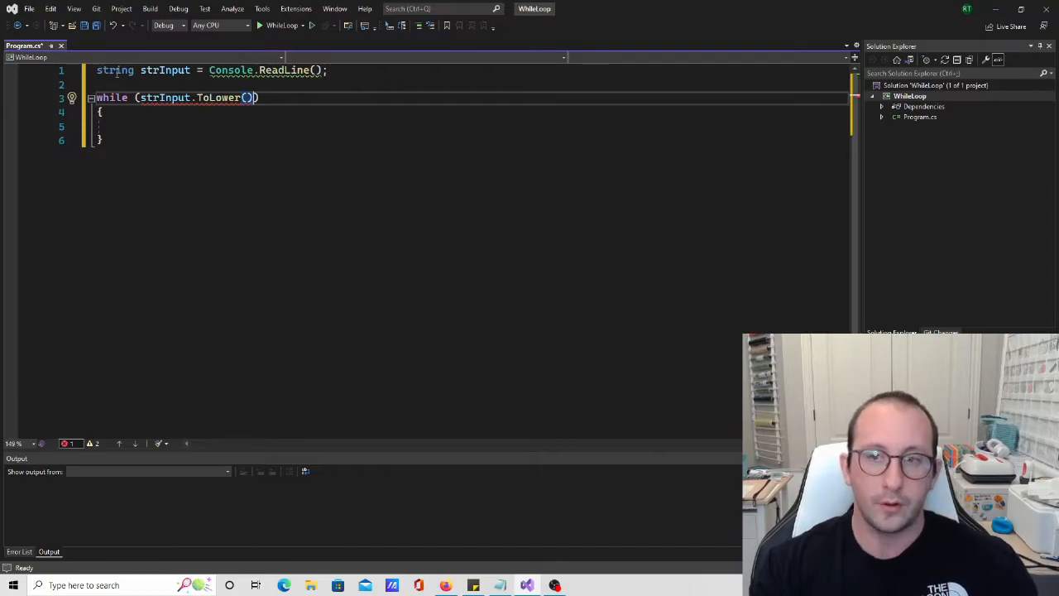
type("=")
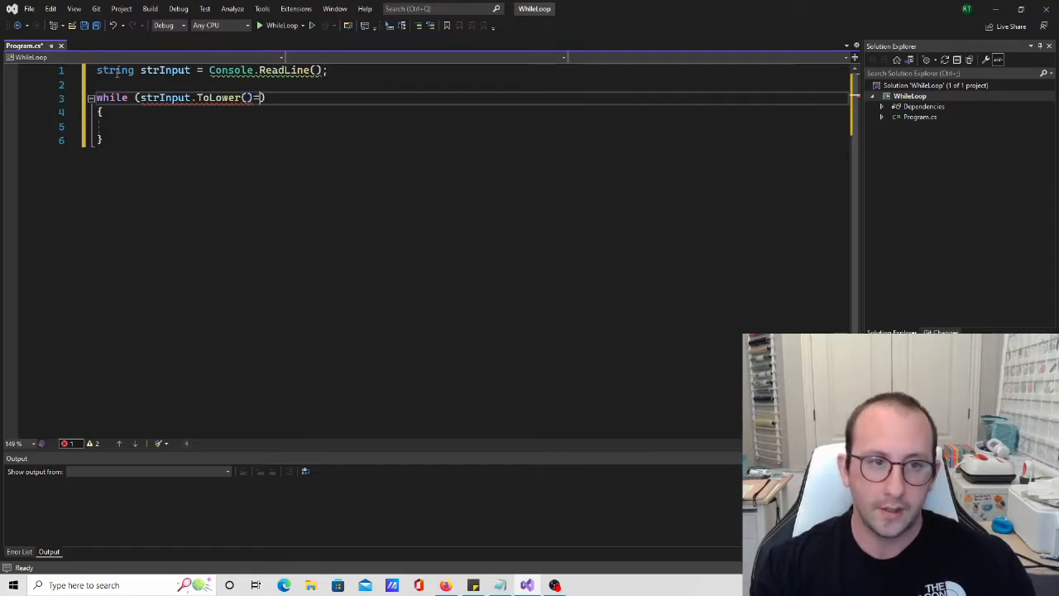
type("=")
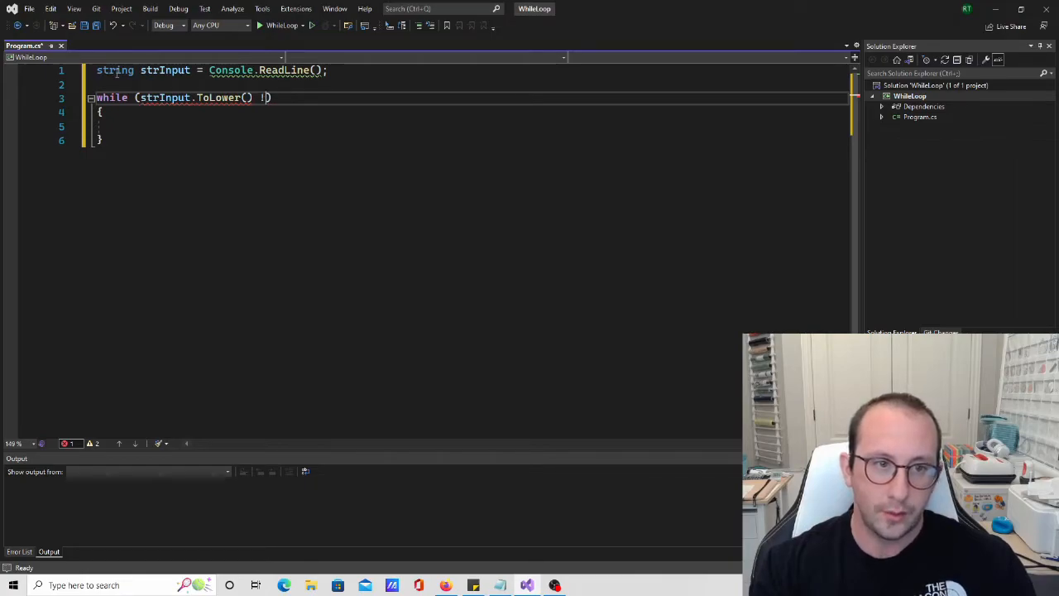
type("= \"\"")
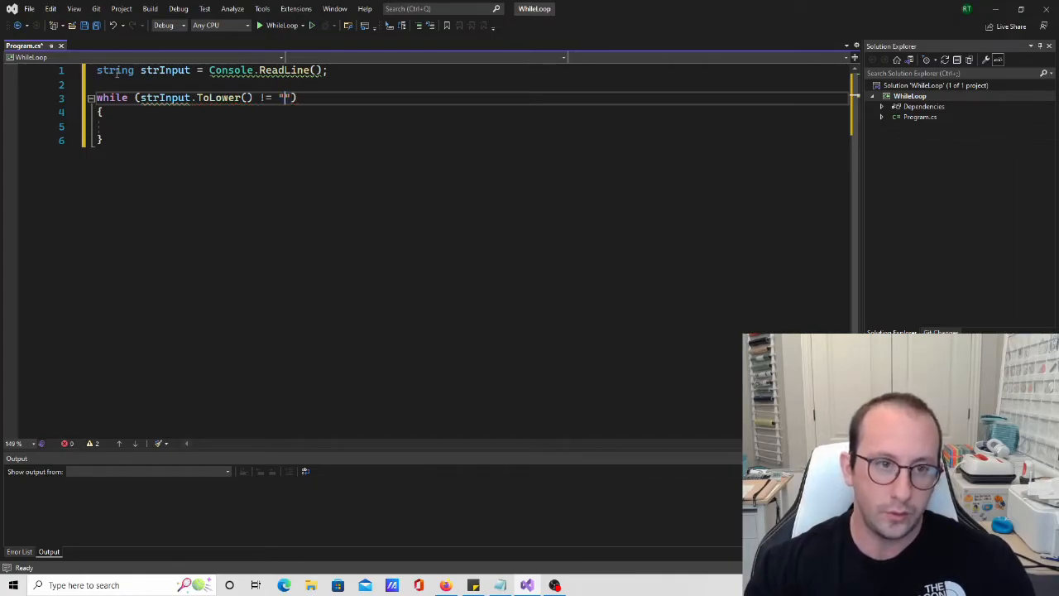
type("exit")
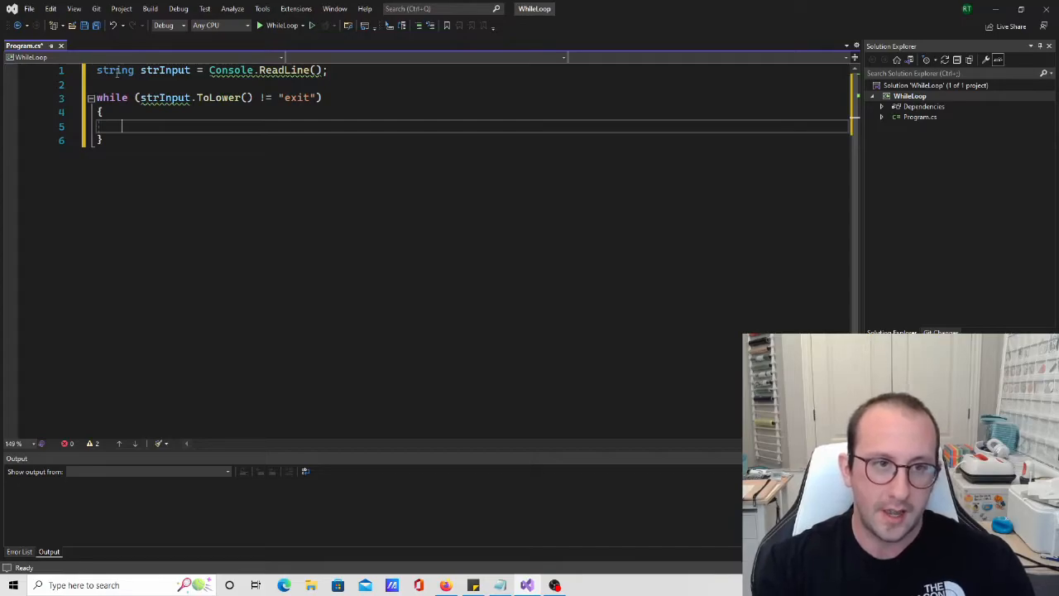
- Add switch (strInput.ToLower()) with braces inside the loop body
type("swi")
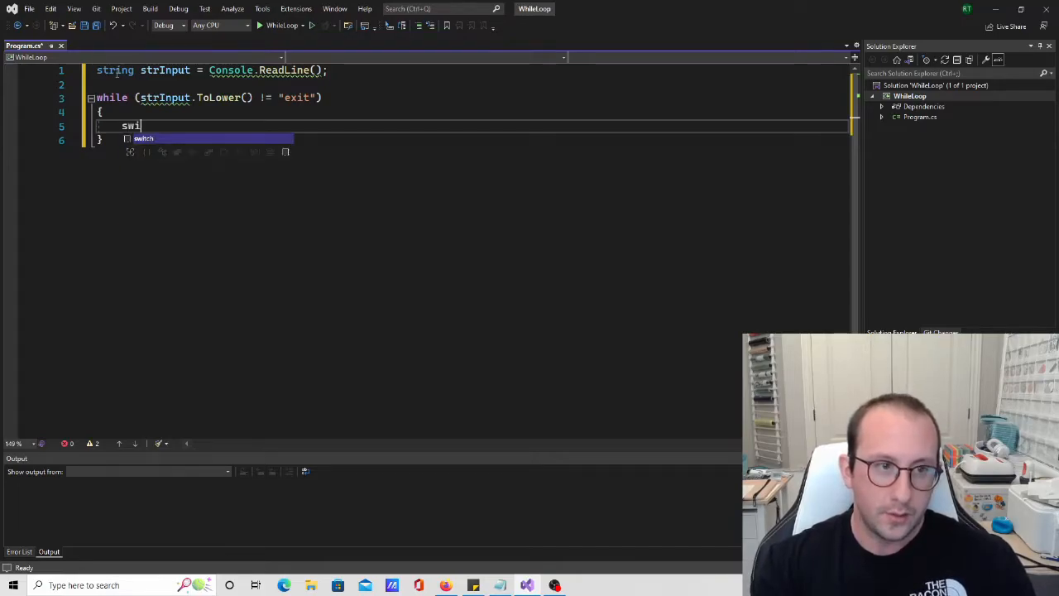
type("tch (")
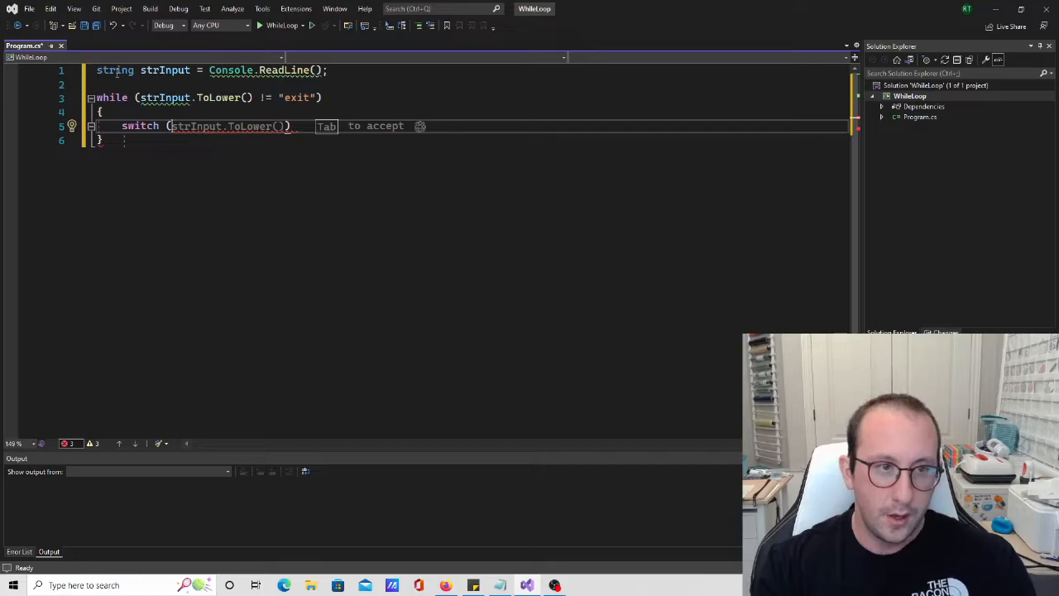
type("strInput.ToLower())")
type("ca")
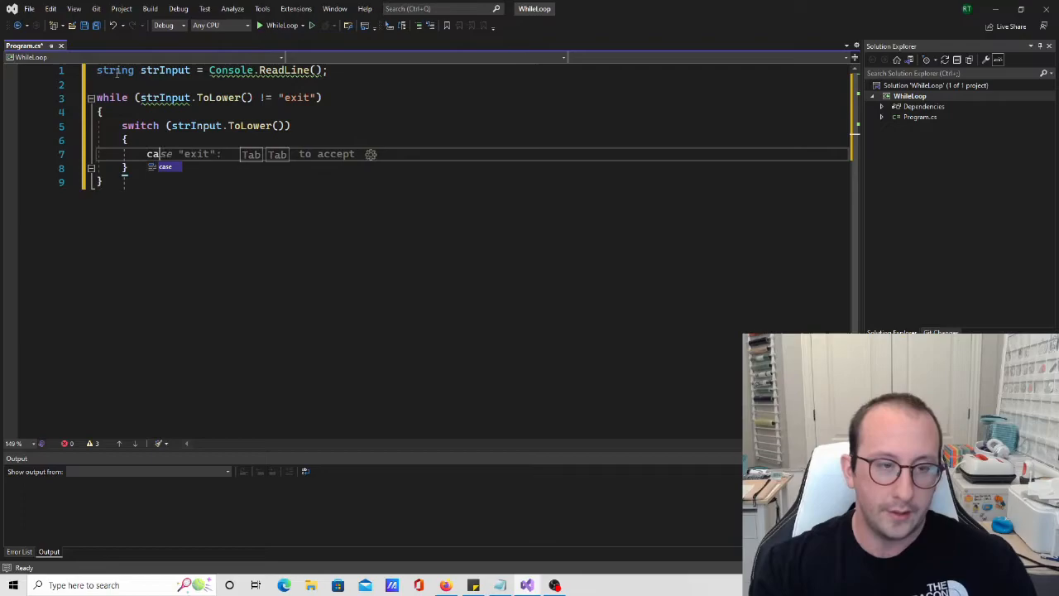
- Write case "hello": printing "Hello, welcome to my application" followed by break;
type("\"h")
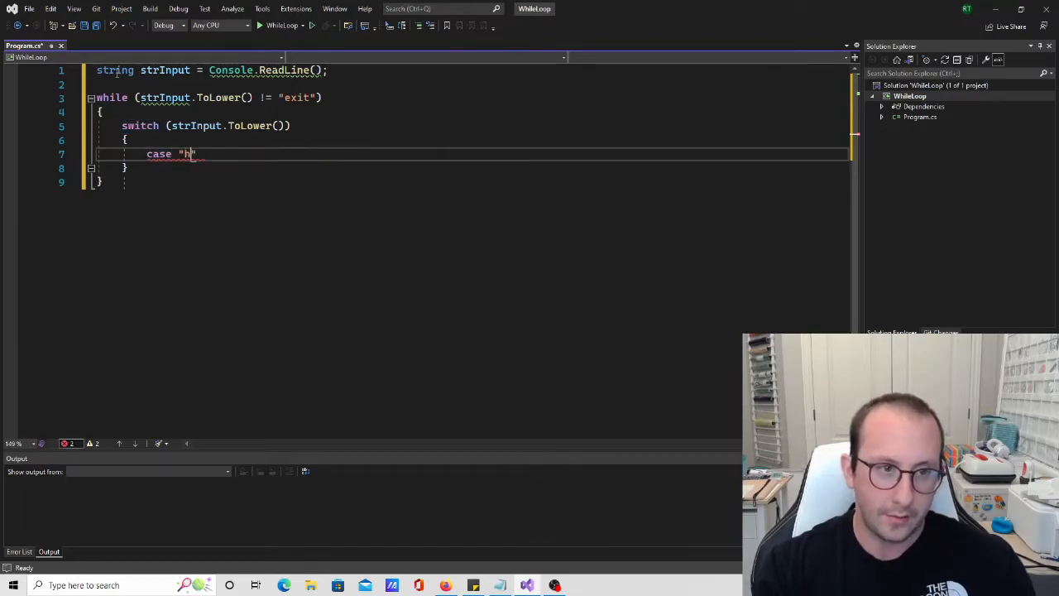
type("ello\":")
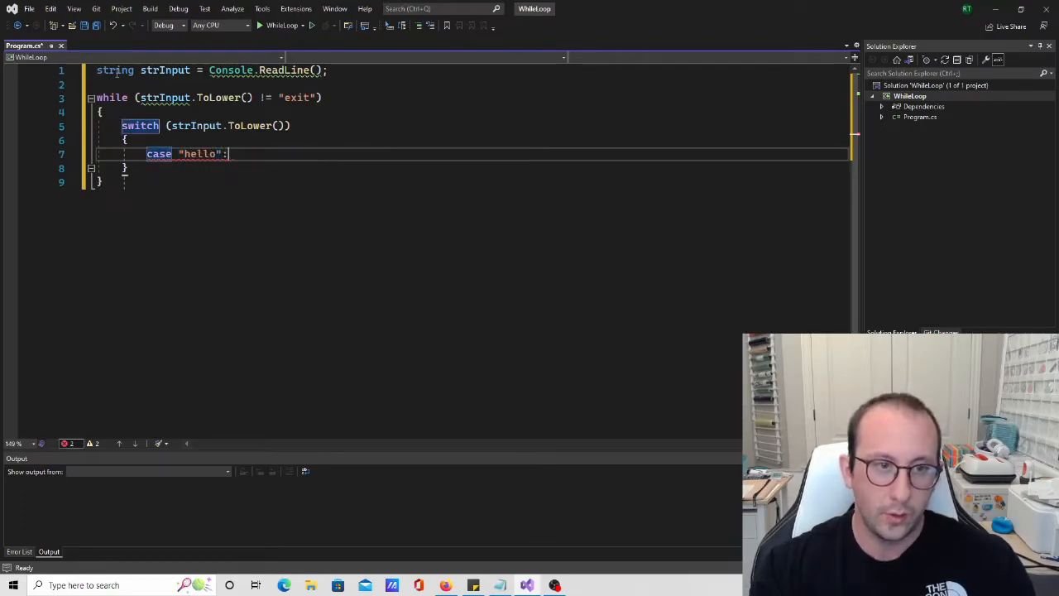
type("Console.WriteLine(\"")
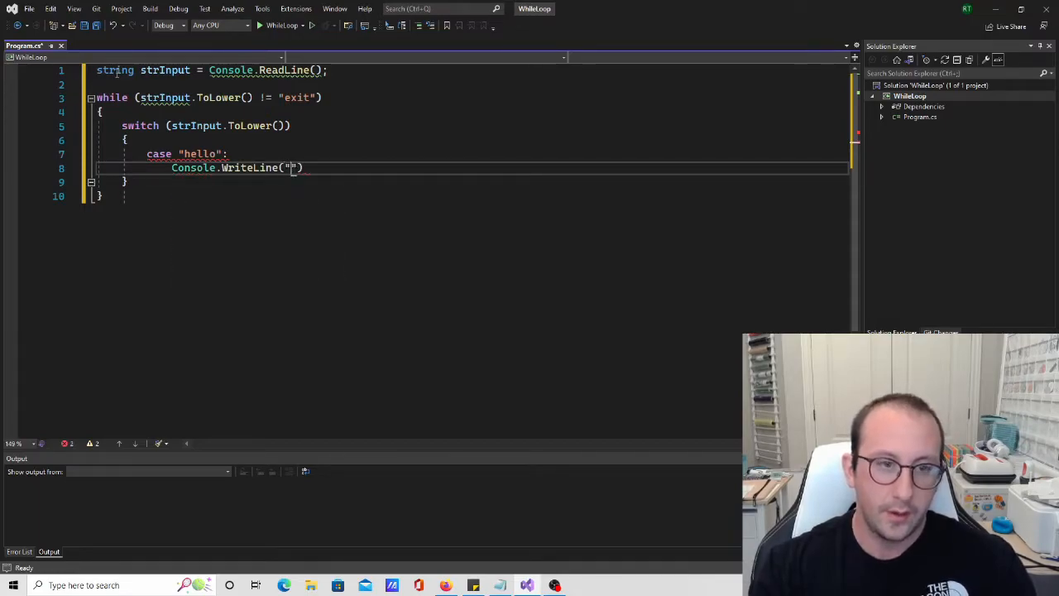
type("Hello,")
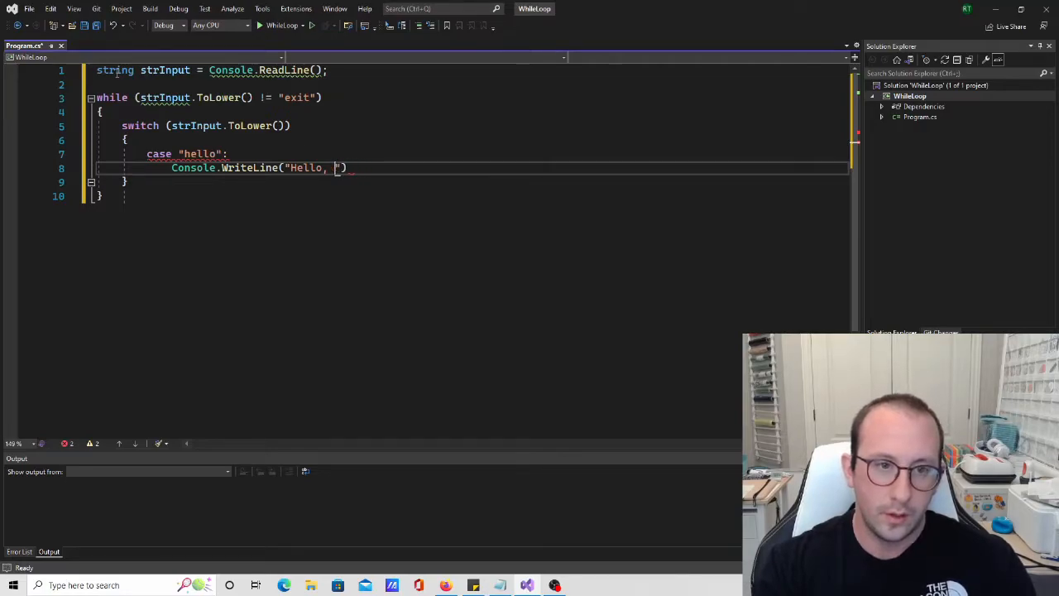
type("how are you")
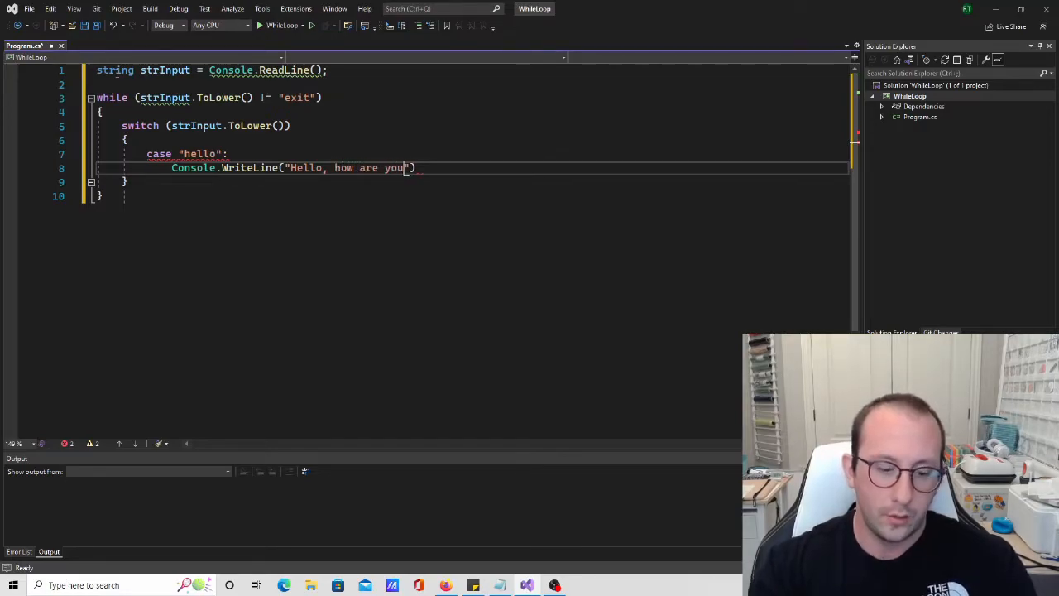
type("\"")
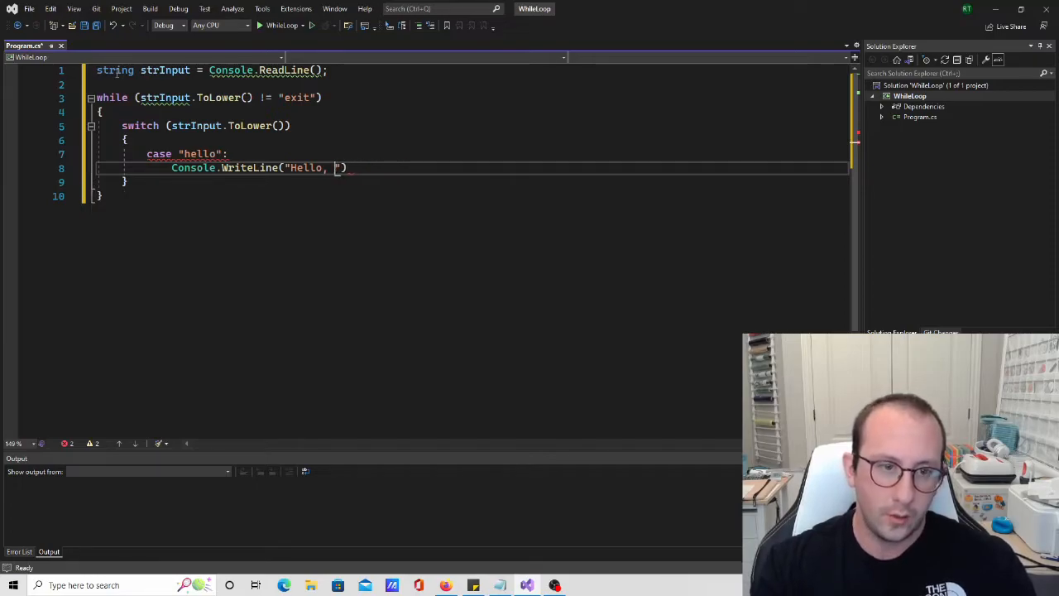
type("welcome to my")
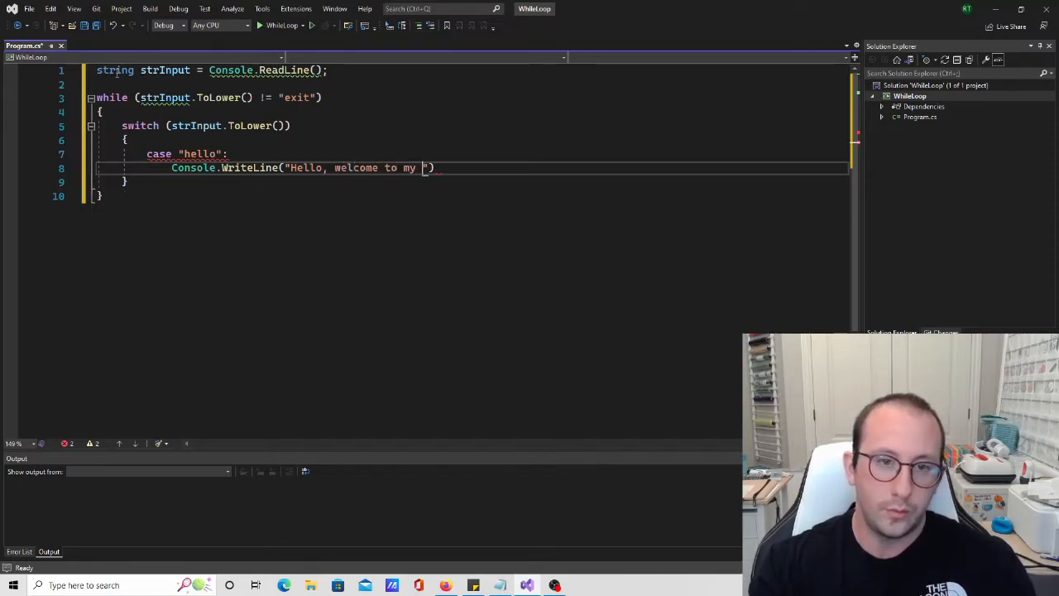
type("application")
type("case")
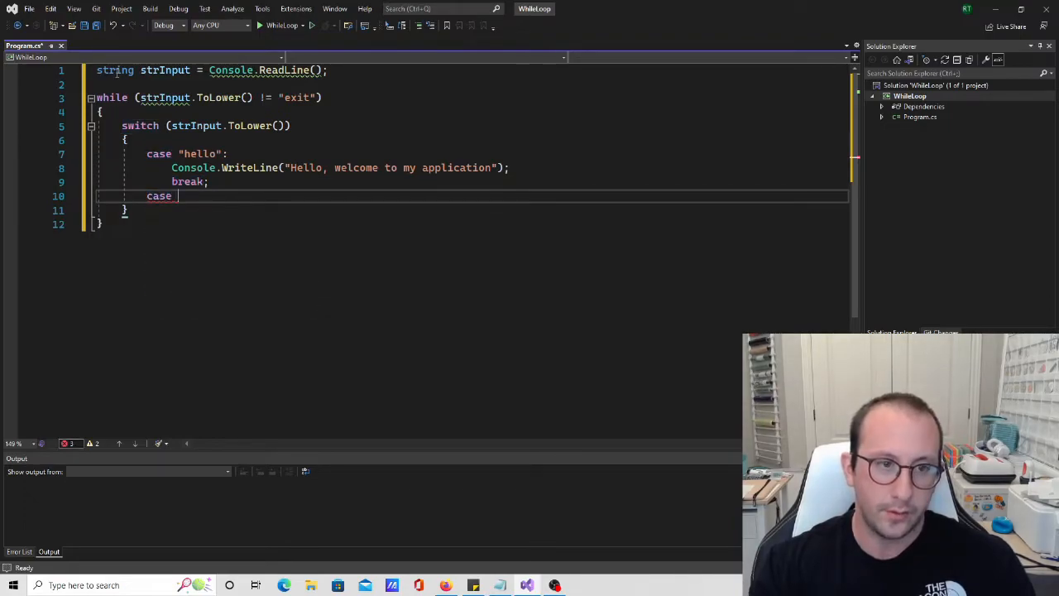
- Add case "whoami": with Console.WriteLine("That is a great question"); and break;
type("\"\"")
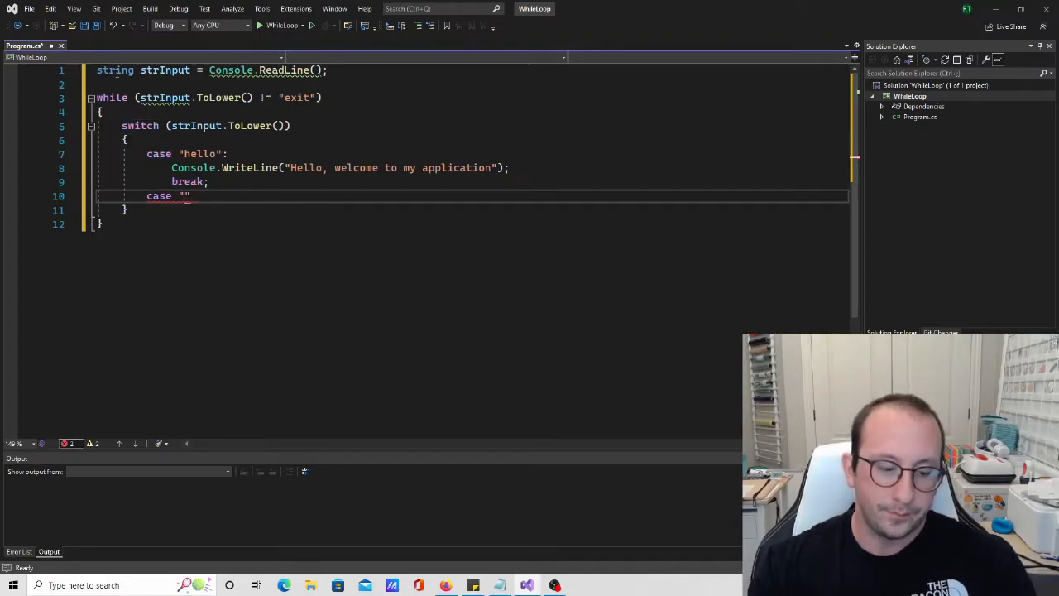
type("whoami")
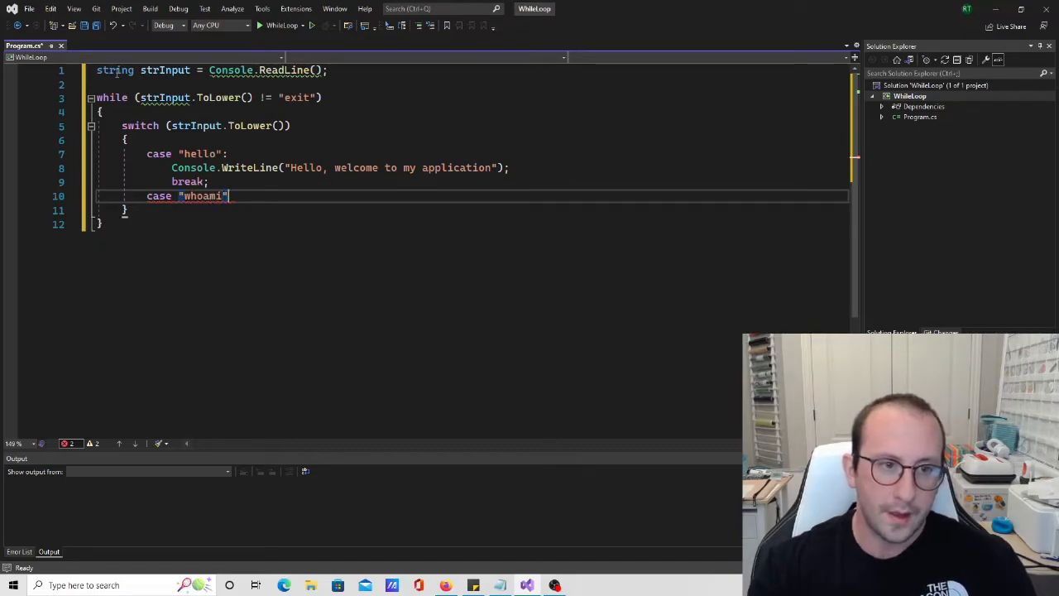
key("enter")
type("Conso")
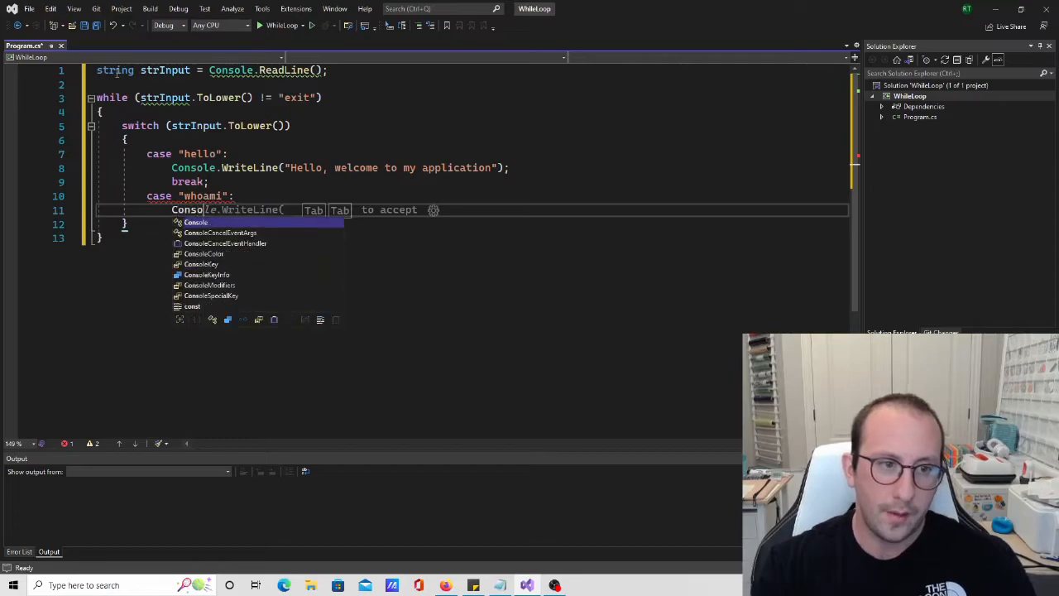
type("\"\")")
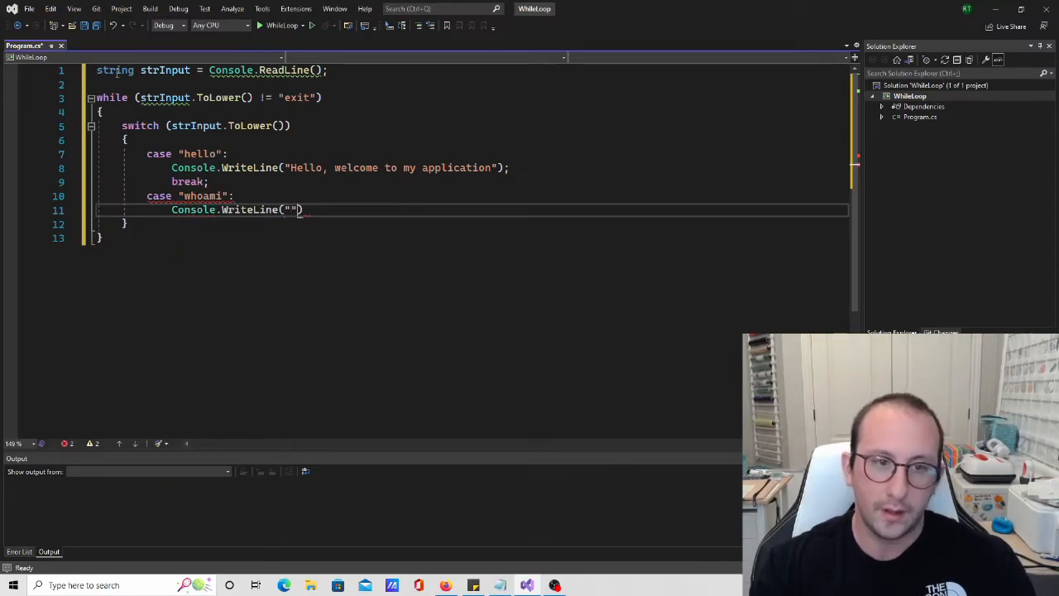
type("TH")
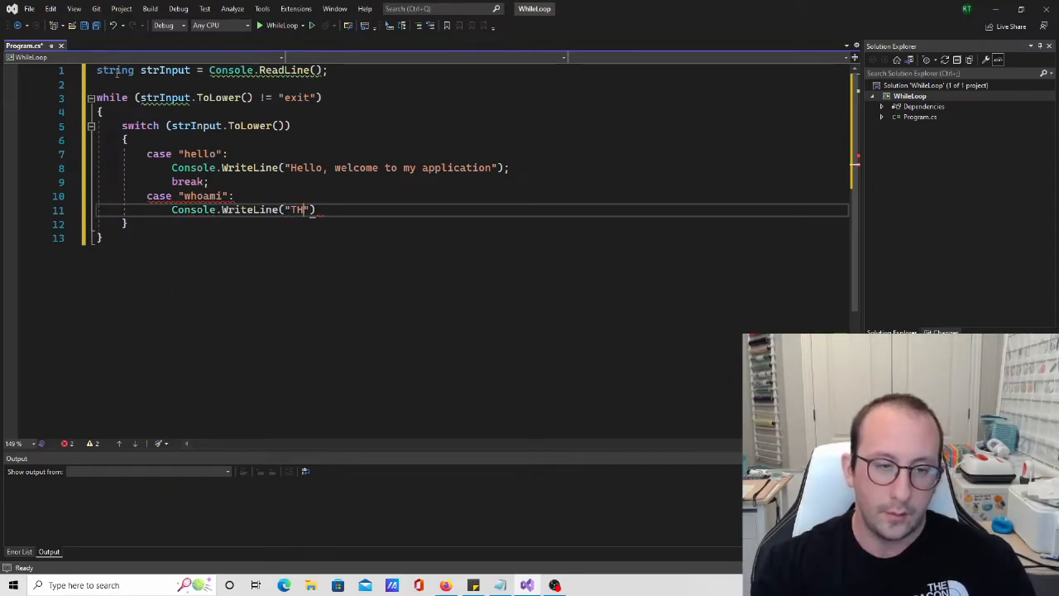
type("hat is s")
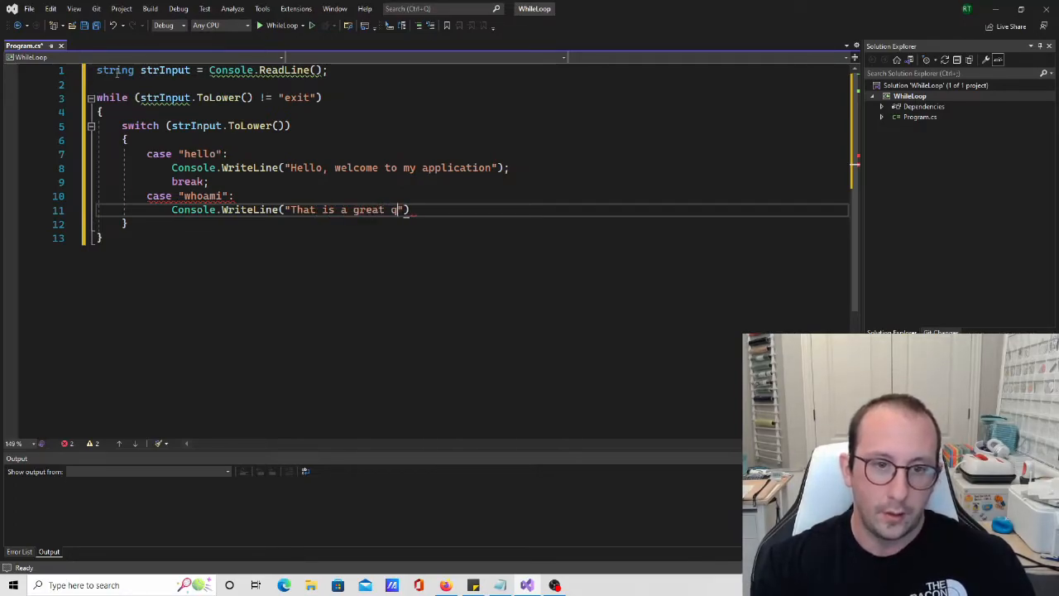
type("uestion\");")
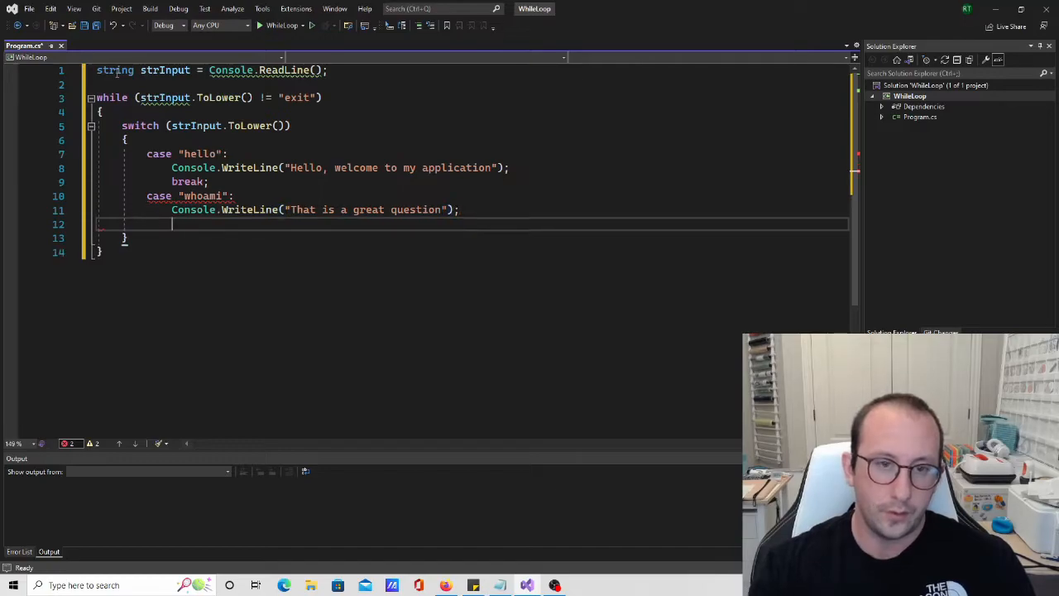
type("break;")
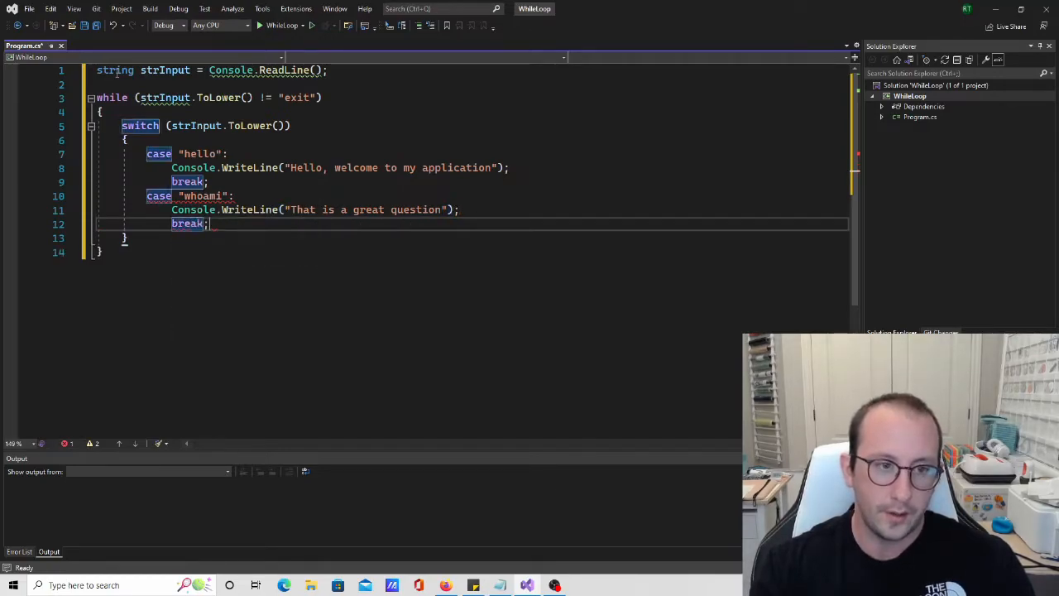
key("enter")
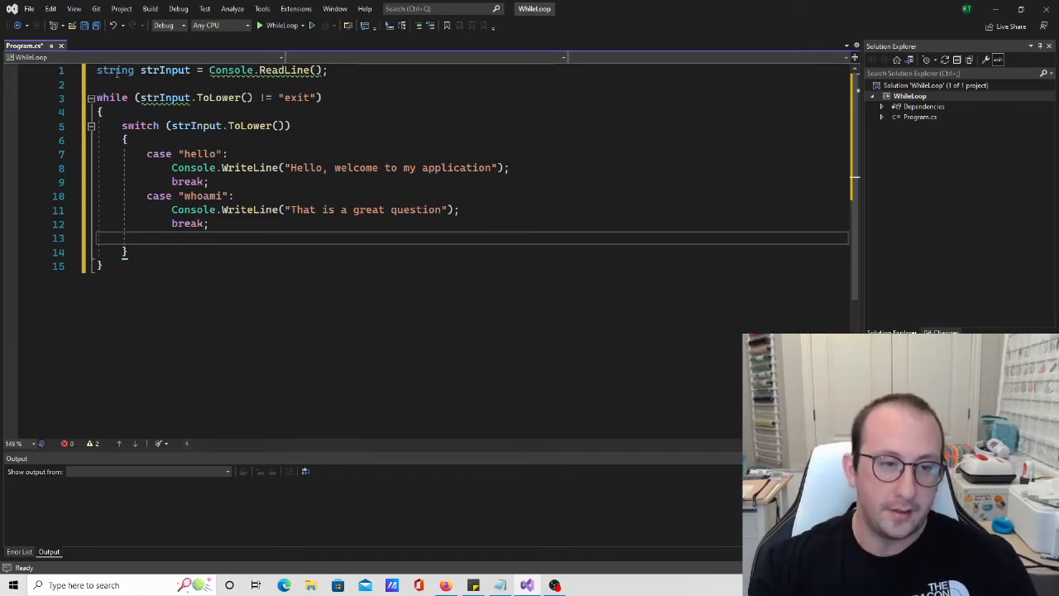
- Add a default: case writing "Command not recognized" then break;, after a blank line
type("default:")
type("Console.Wri")
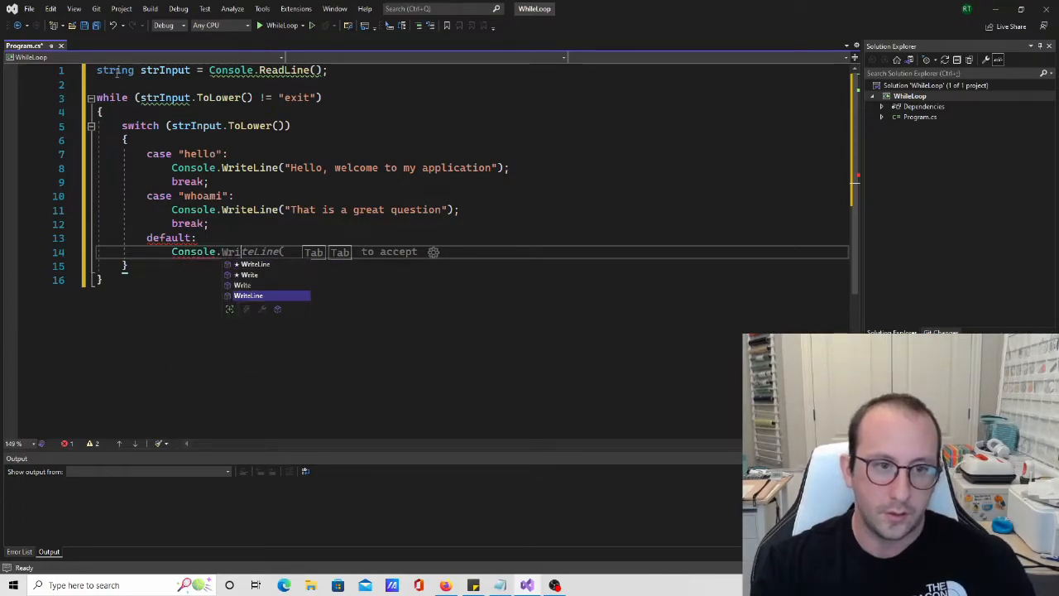
key("Tab")
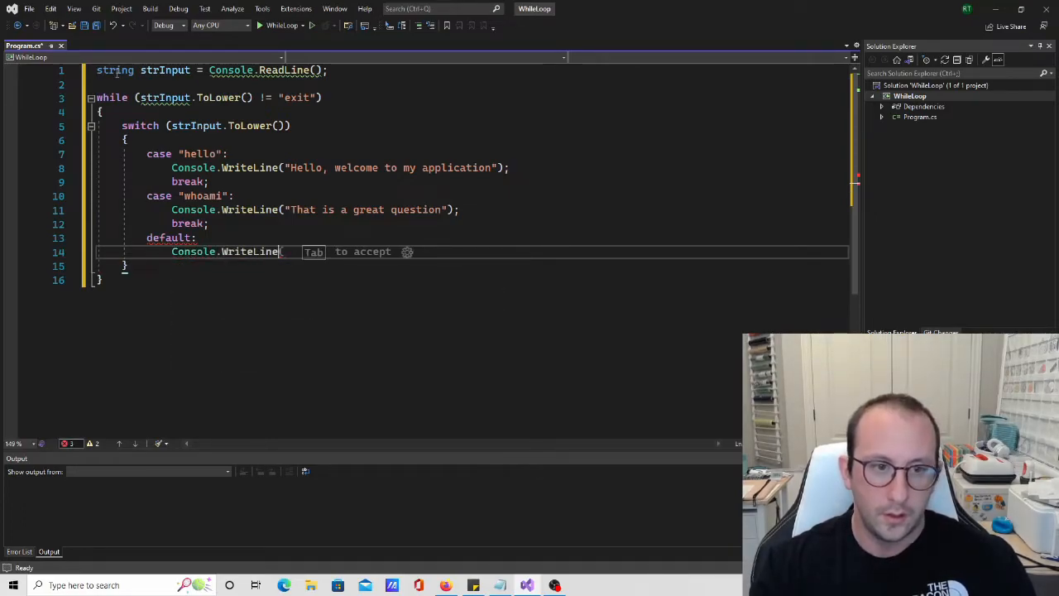
type("(\"")
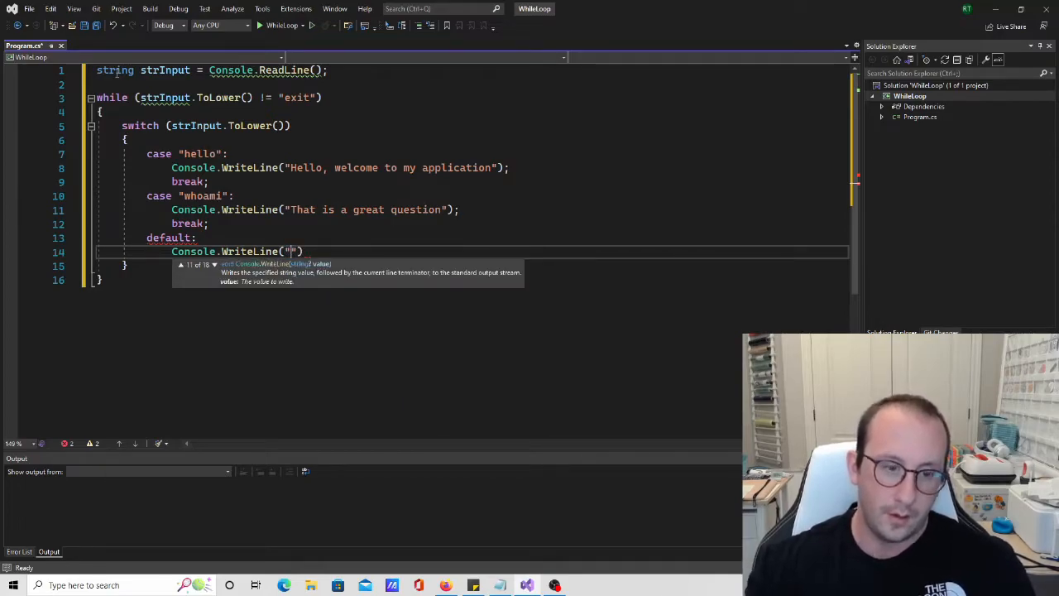
type("Command not recognized")
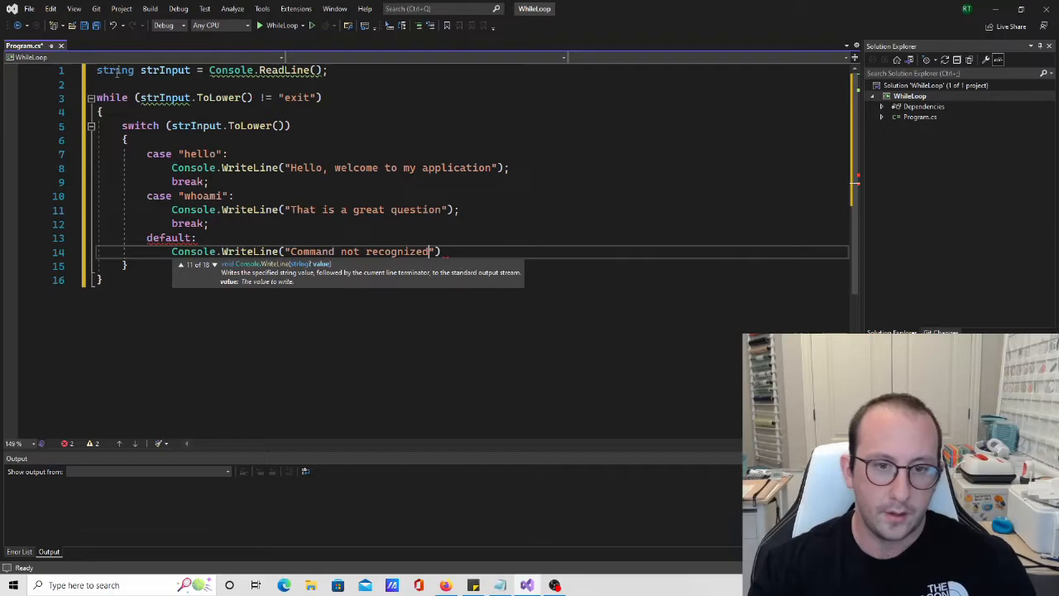
type(";")
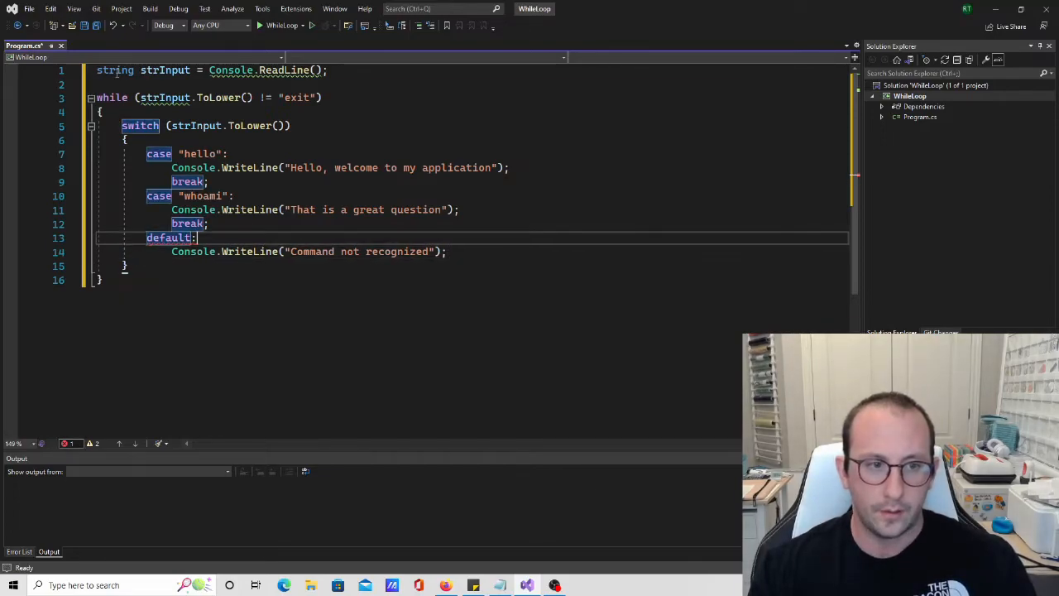
type("break;")
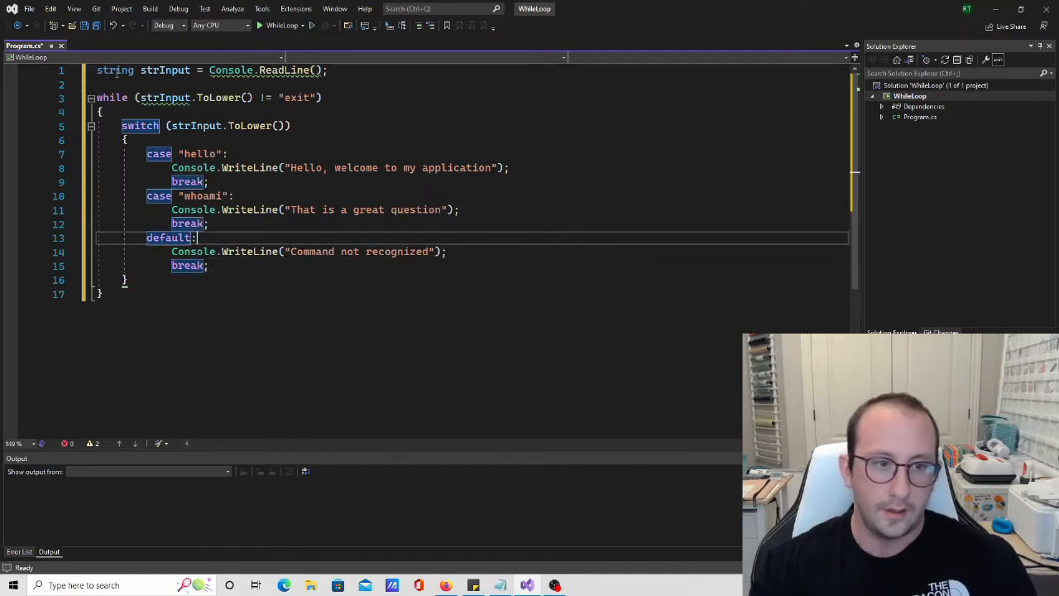
key("enter")
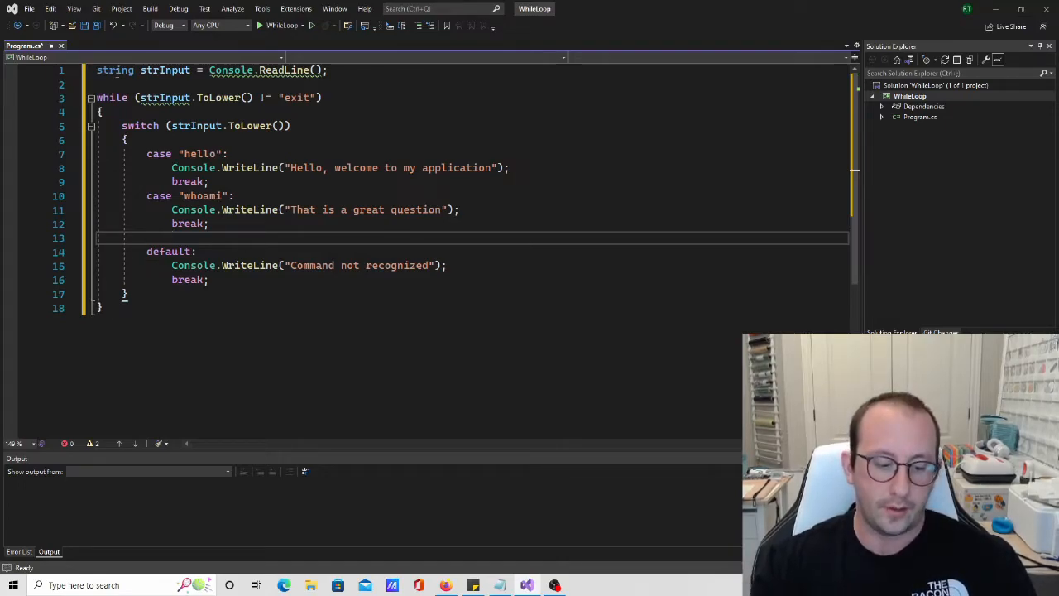
- Insert case "exit": break; before the default case
type("case:")
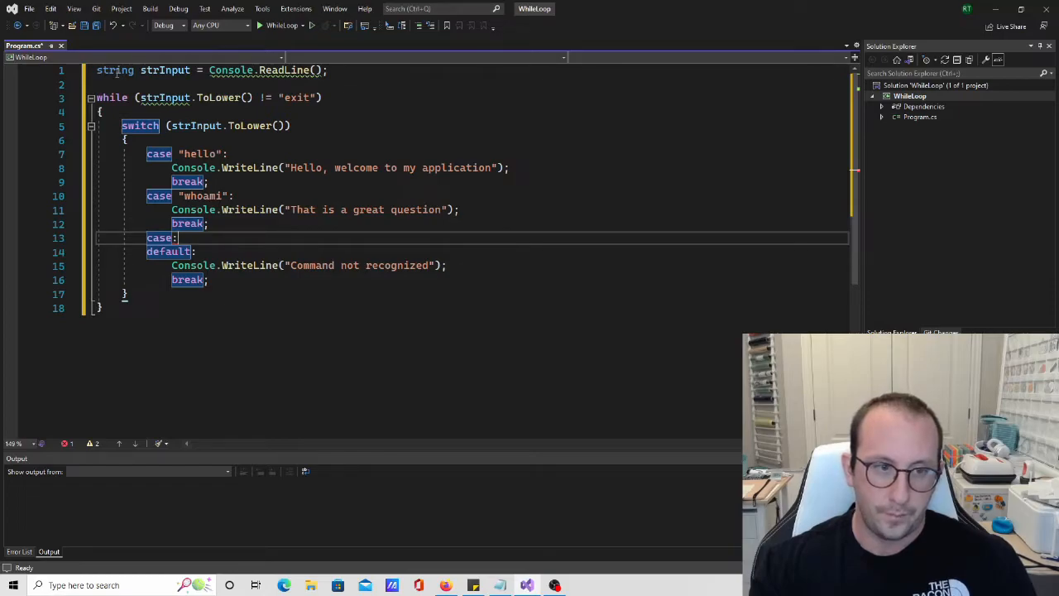
key("Backspace")
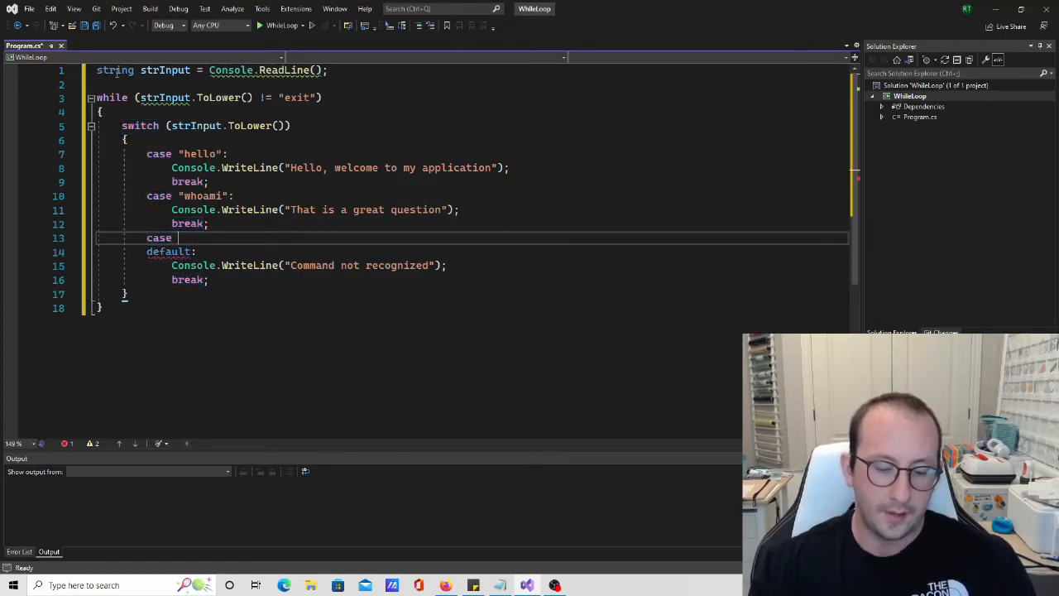
type("\"exit\":")
type("break;")
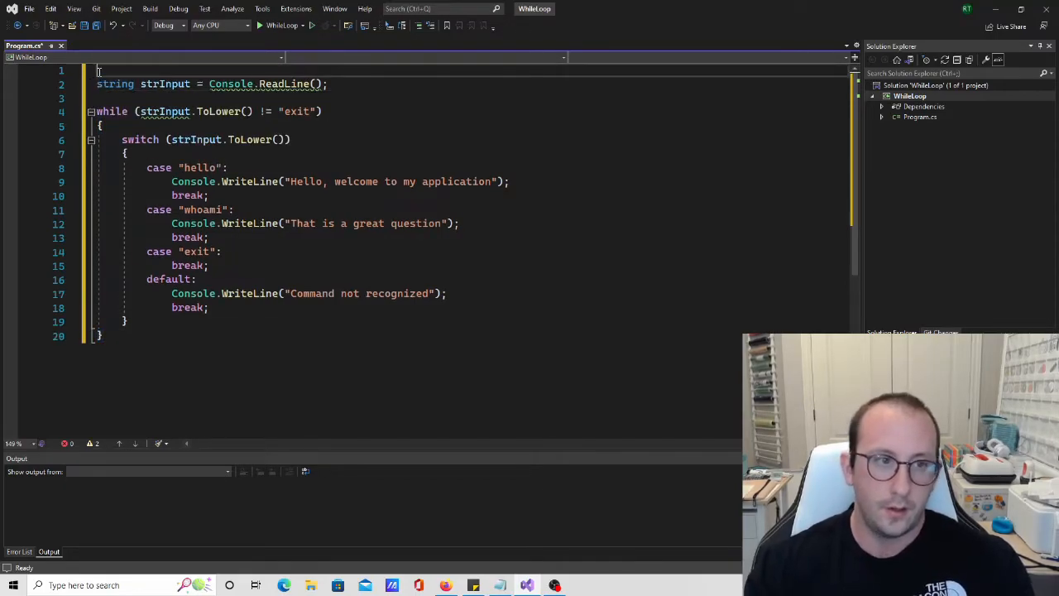
- Add Console.WriteLine("Welcome to the menu, enter hello or whoami or exit"); at the top
type("Console")
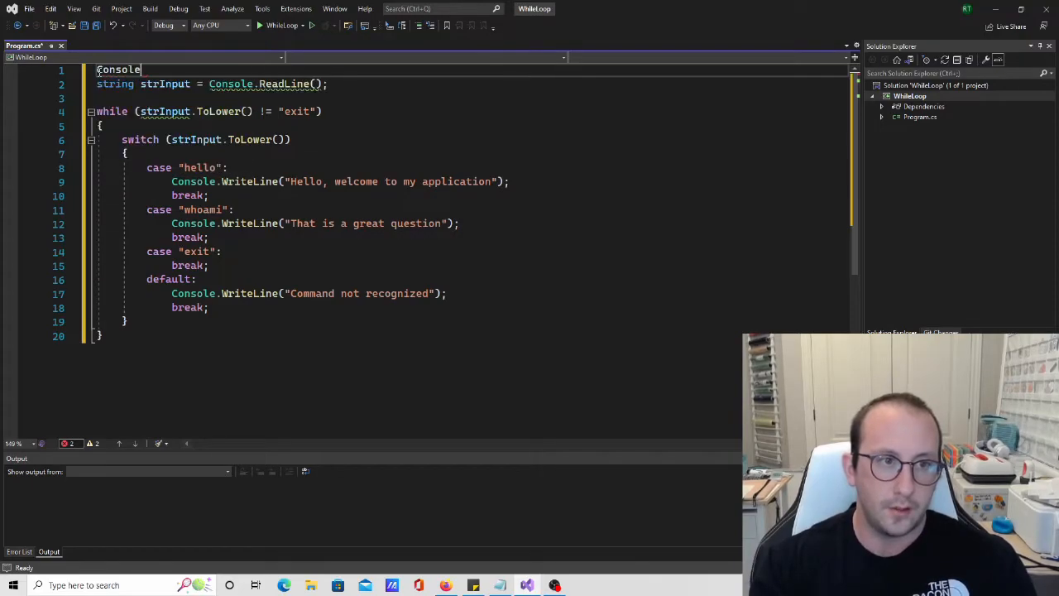
type(".WriteLine")
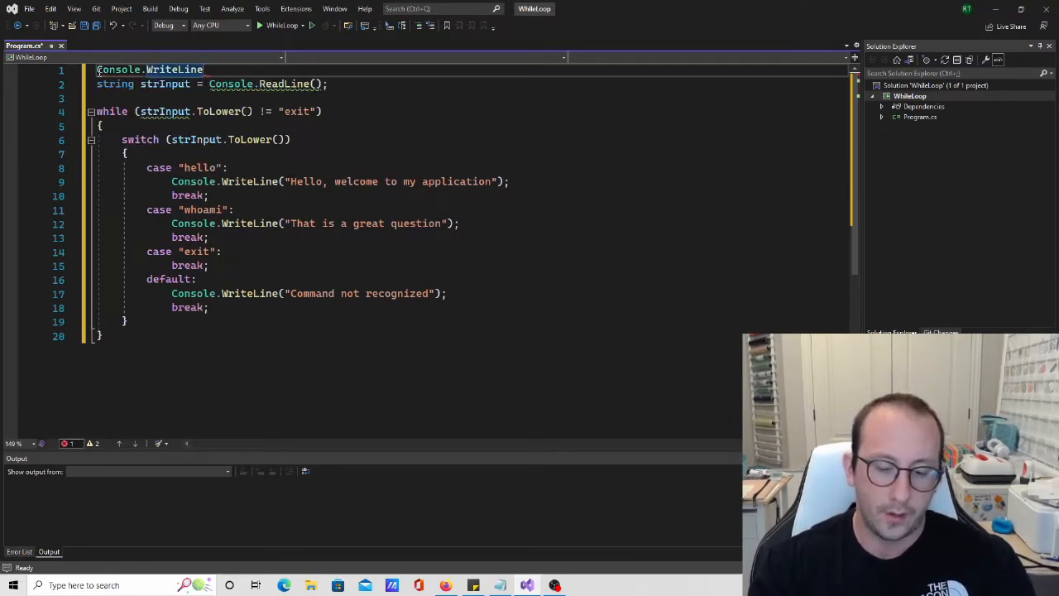
type("()")
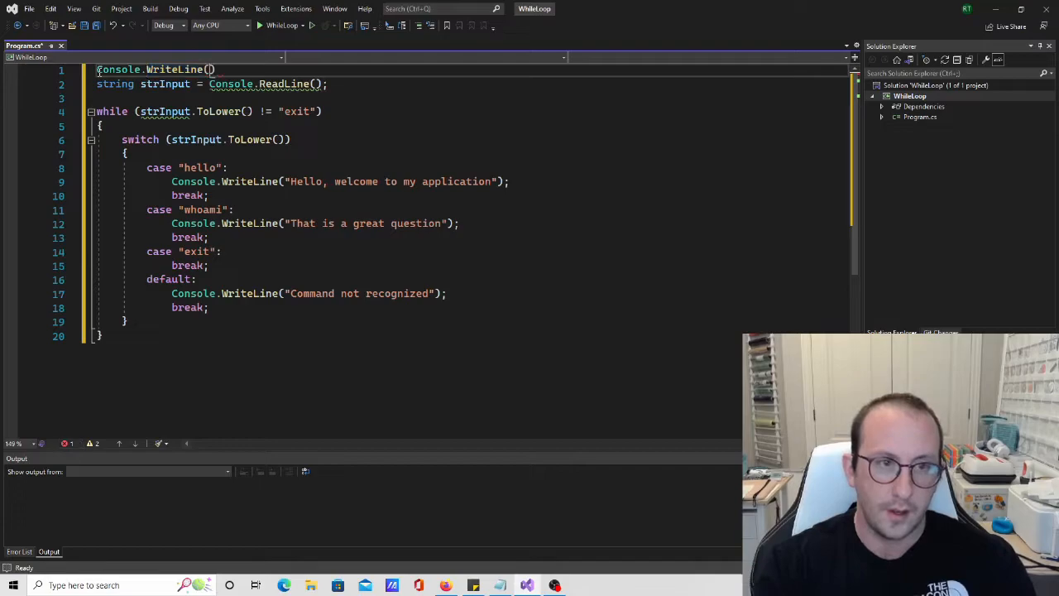
type("\"\"")
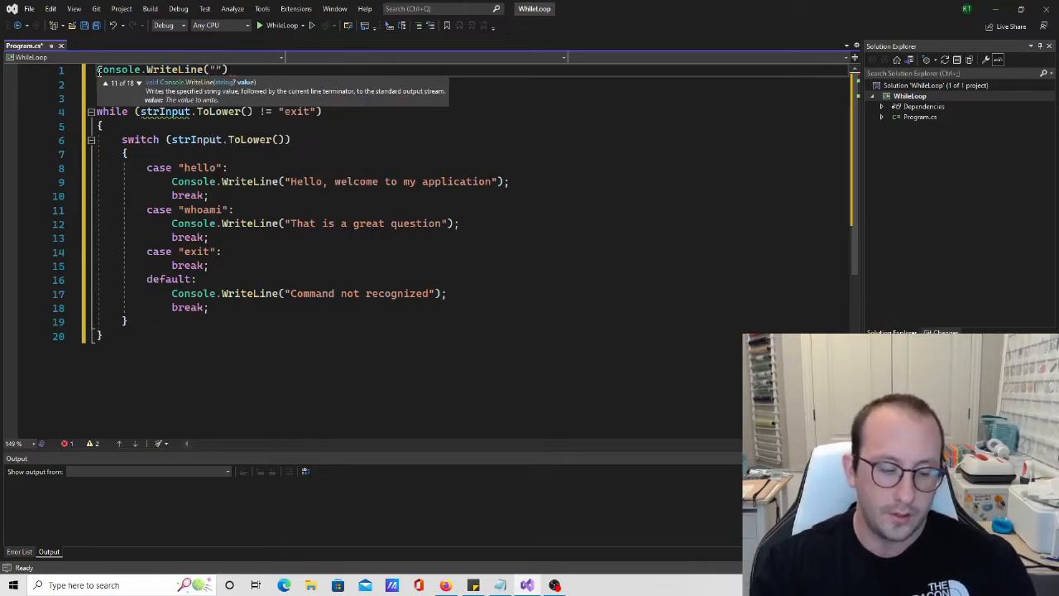
type("Welcome to")
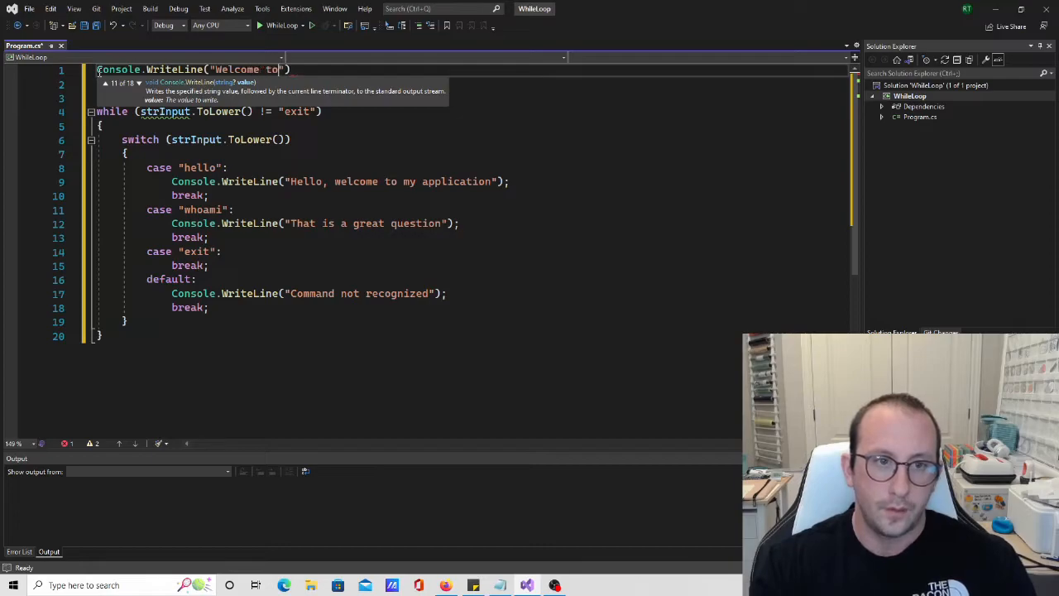
type("the menu, enter hello or whoai")
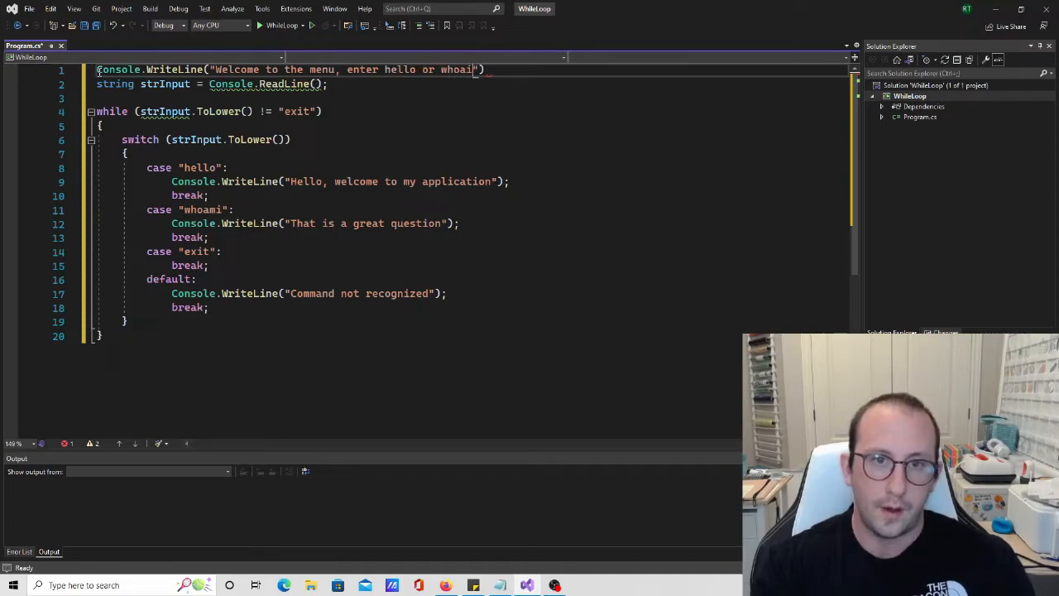
type("or exit")
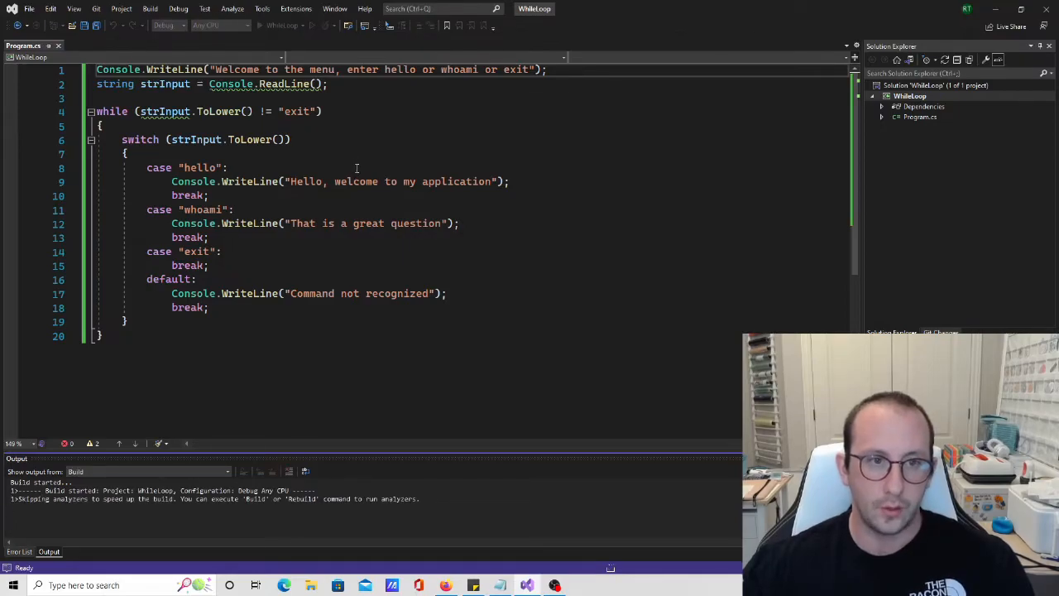
- Run the build, watch the hello message repeat endlessly, then close the console window
left_click(259, 25)
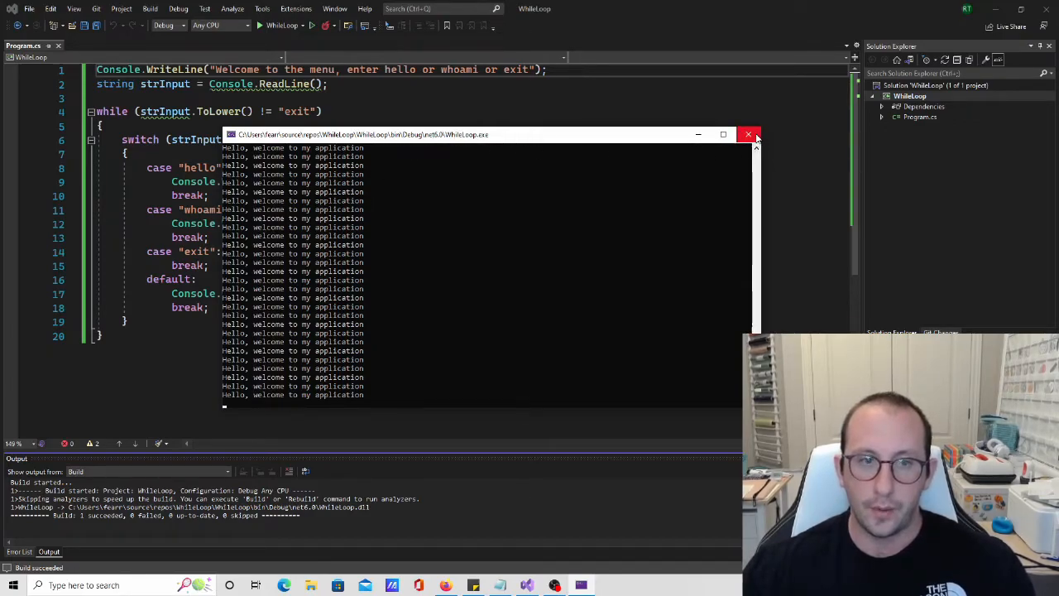
left_click(749, 134)
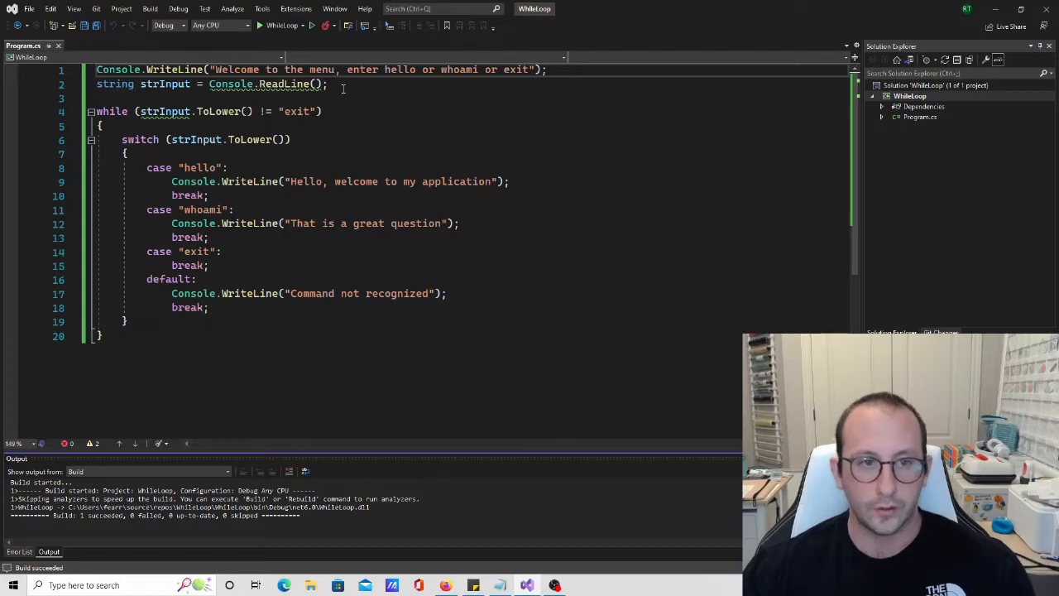
- Add 'strInput = Console.ReadLine();' after the switch, without the 'string' declaration
triple_click(211, 84)
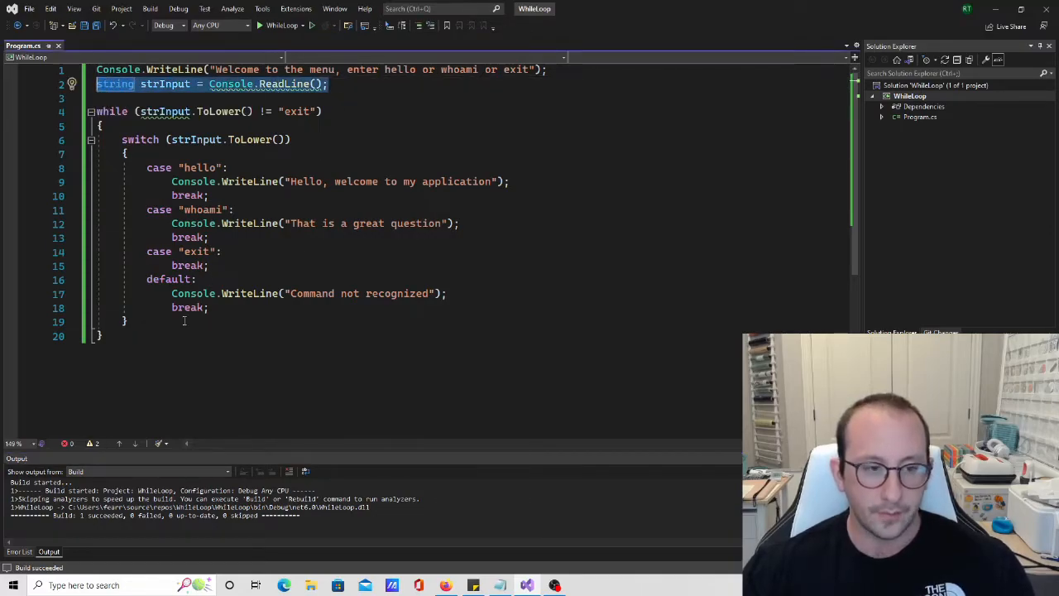
type("string strInput = Console.ReadLine();")
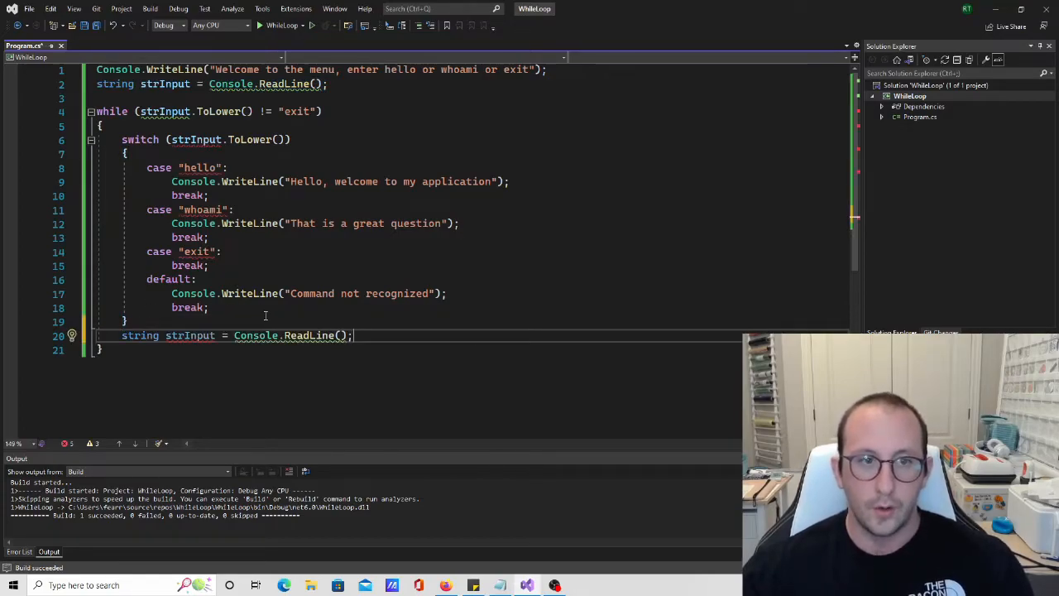
double_click(141, 335)
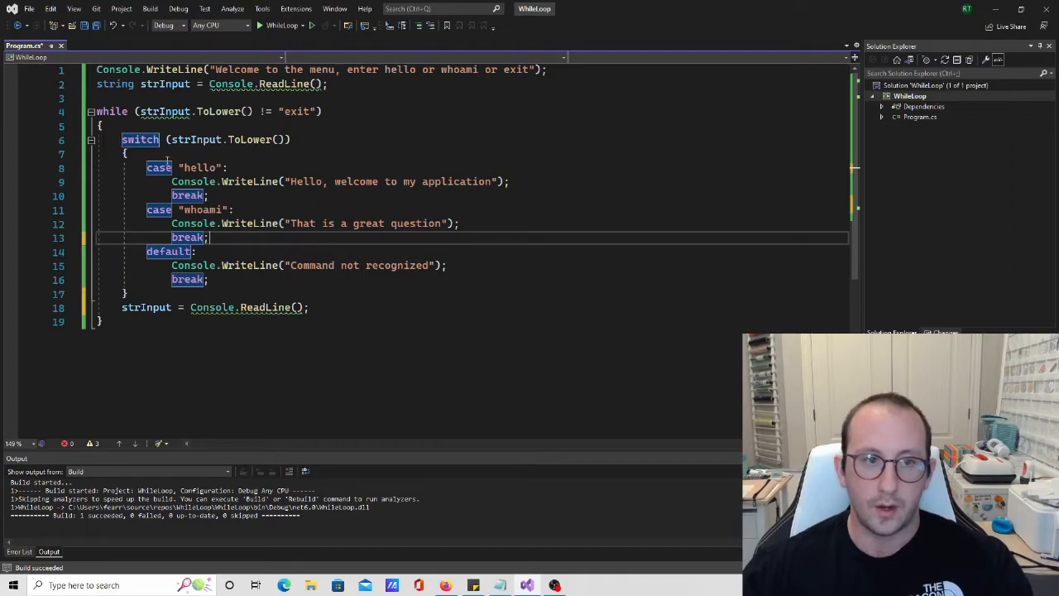
mouse_move(313, 24)
type("whoami")
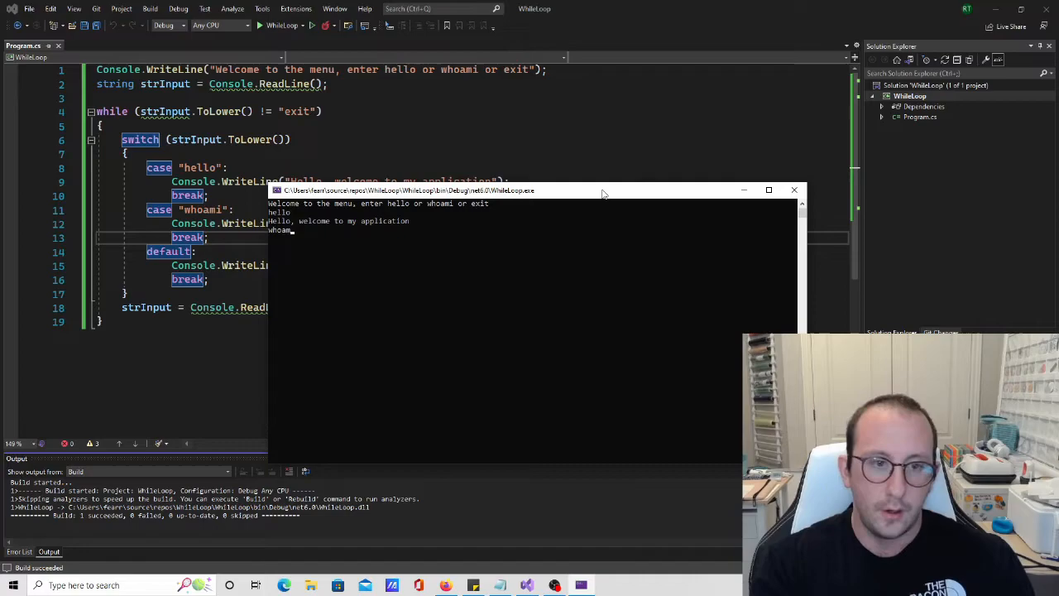
key("Return")
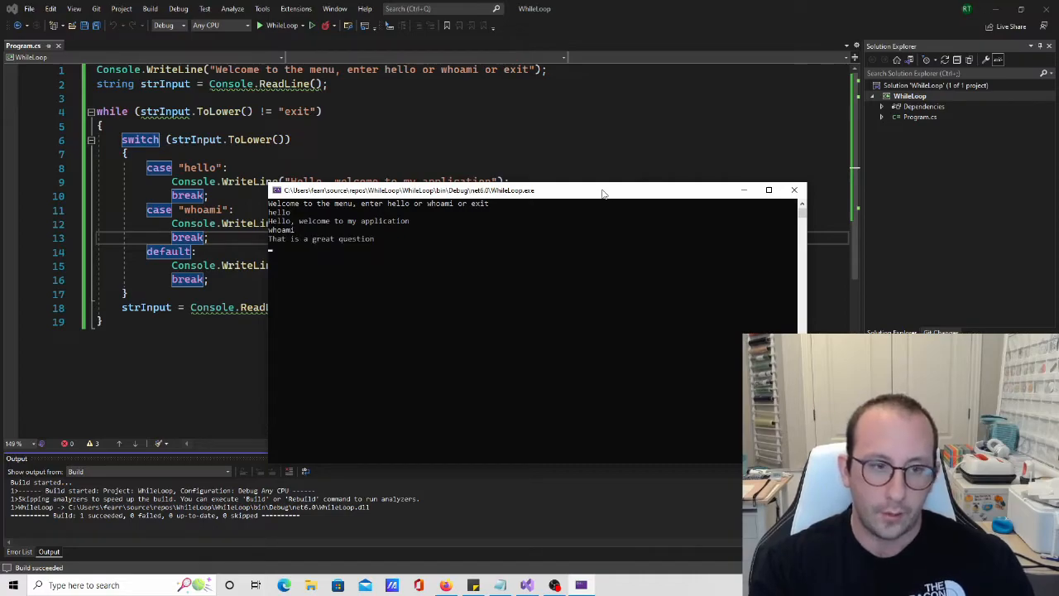
type("exit")
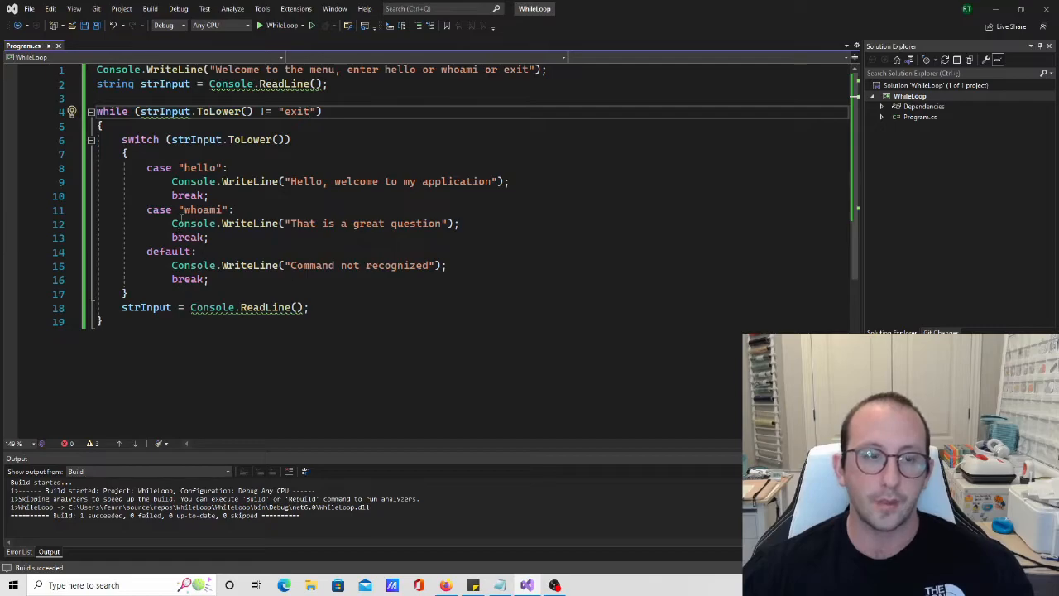
left_click_drag(165, 139, 267, 307)
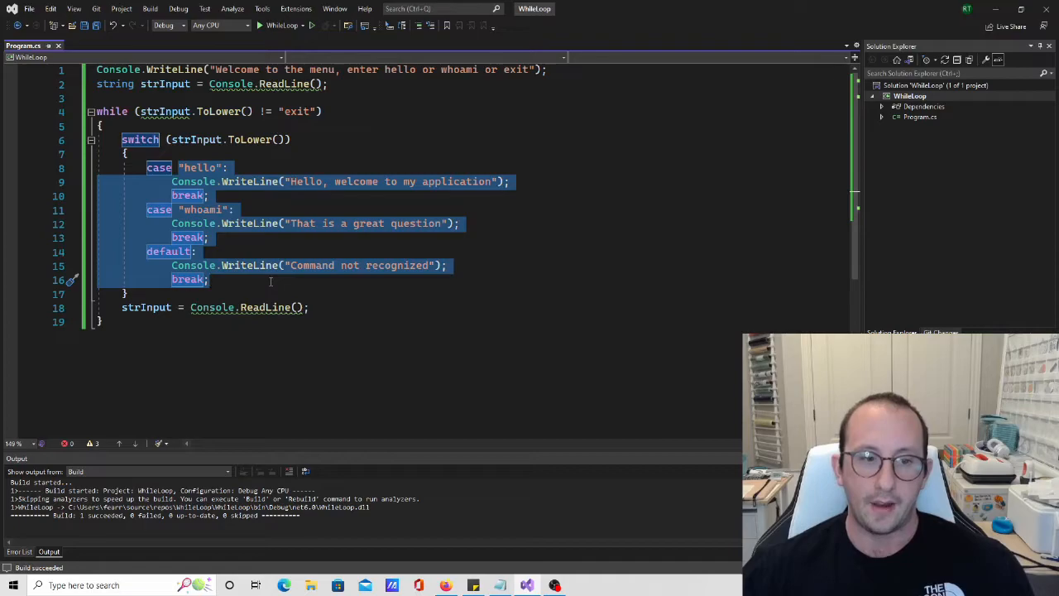
mouse_move(248, 265)
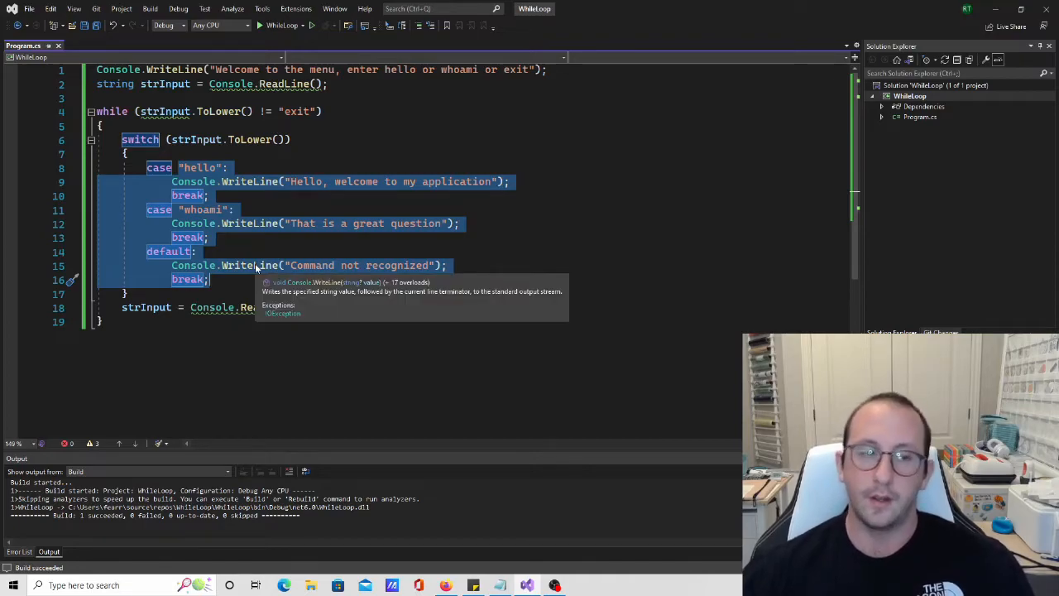
mouse_move(278, 197)
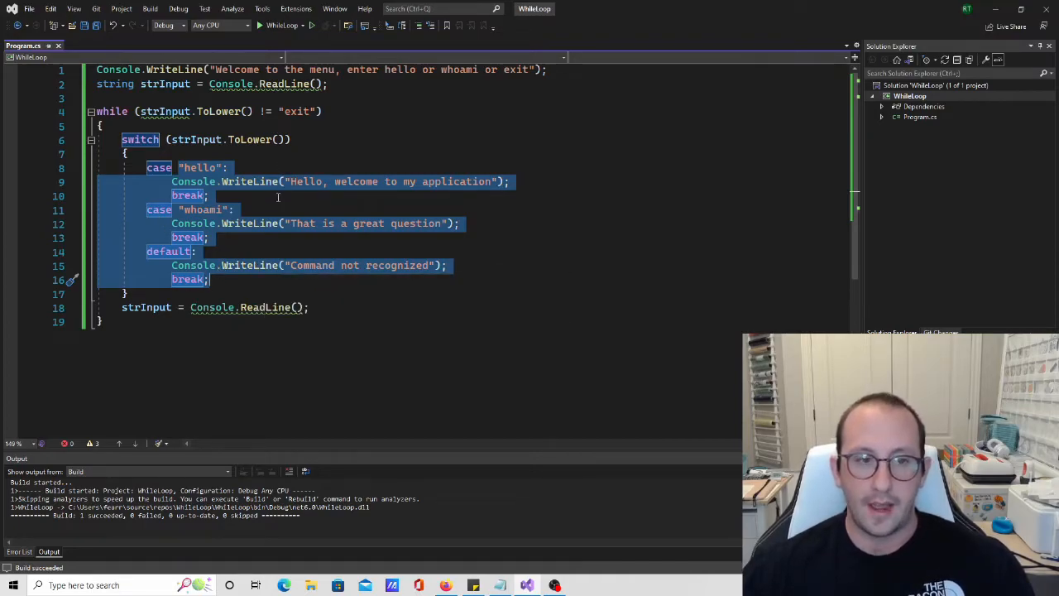
mouse_move(370, 252)
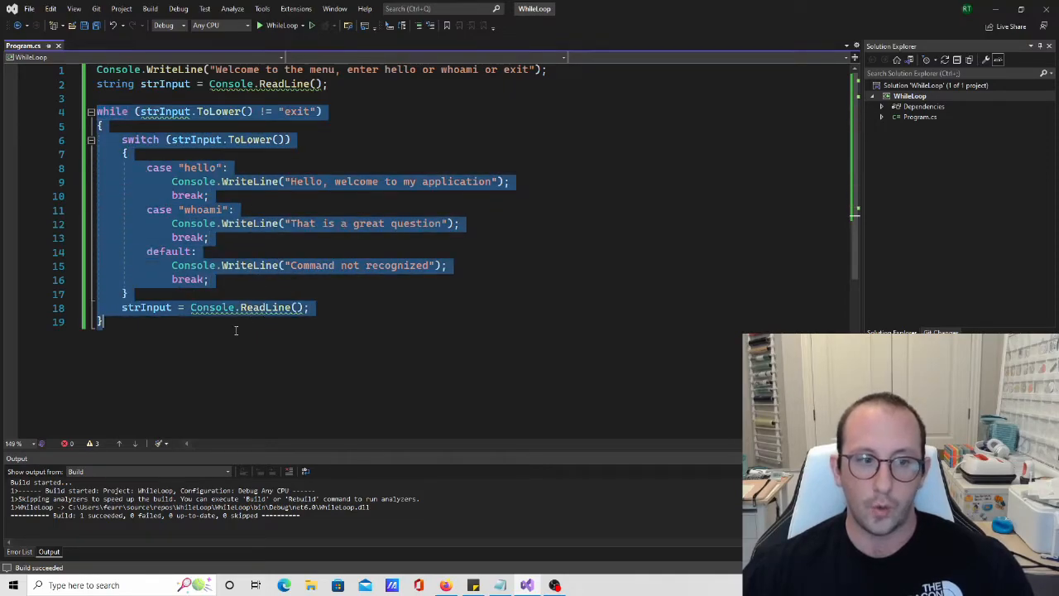
left_click(189, 322)
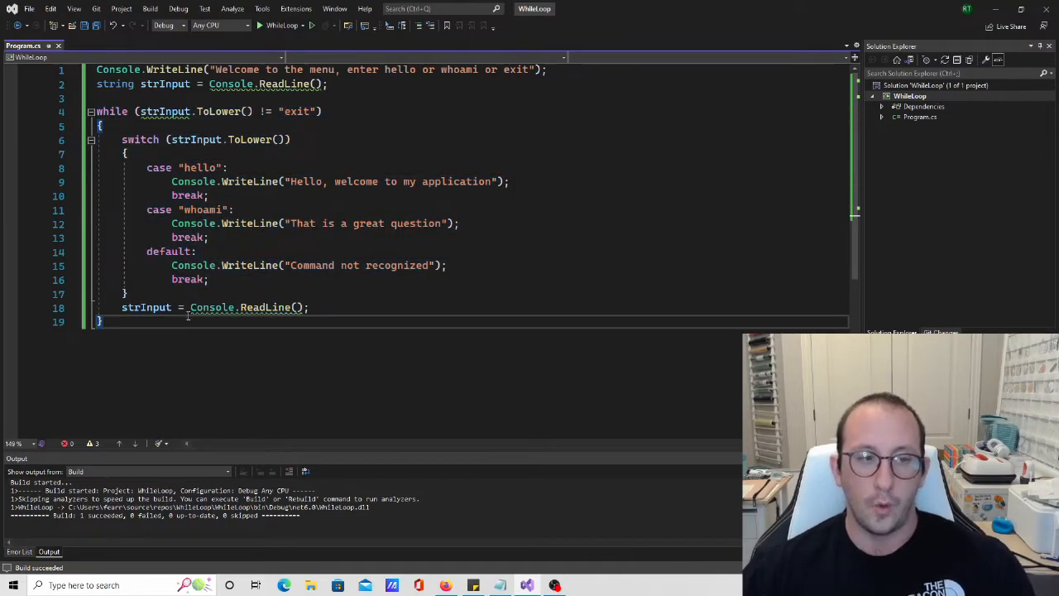